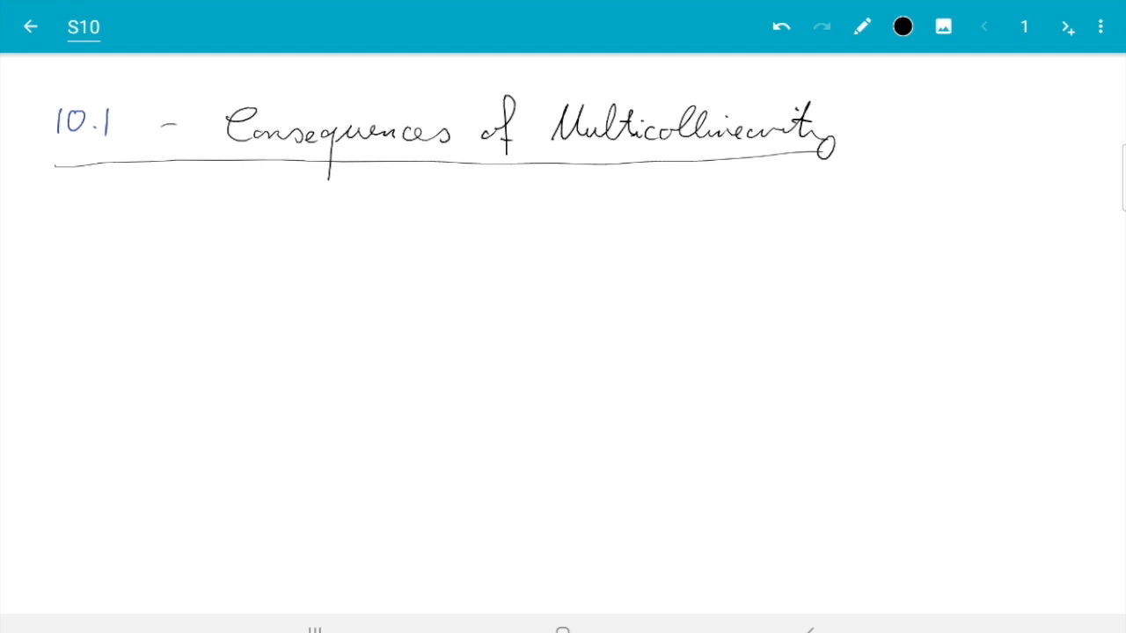
# - Sketch the matrix X with corner entries and write 'multicollinearity ⟺ columns of X linearly dependent (approx.)'
pyautogui.moveTo(232, 215); pyautogui.dragTo(102, 396)
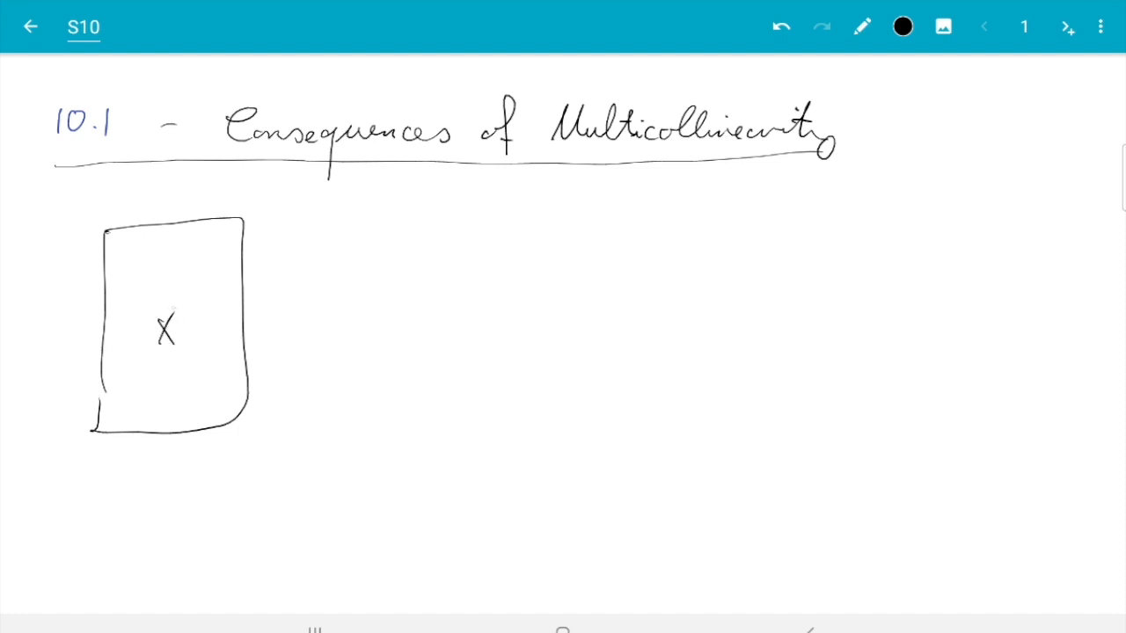
pyautogui.moveTo(112, 238); pyautogui.dragTo(112, 255)
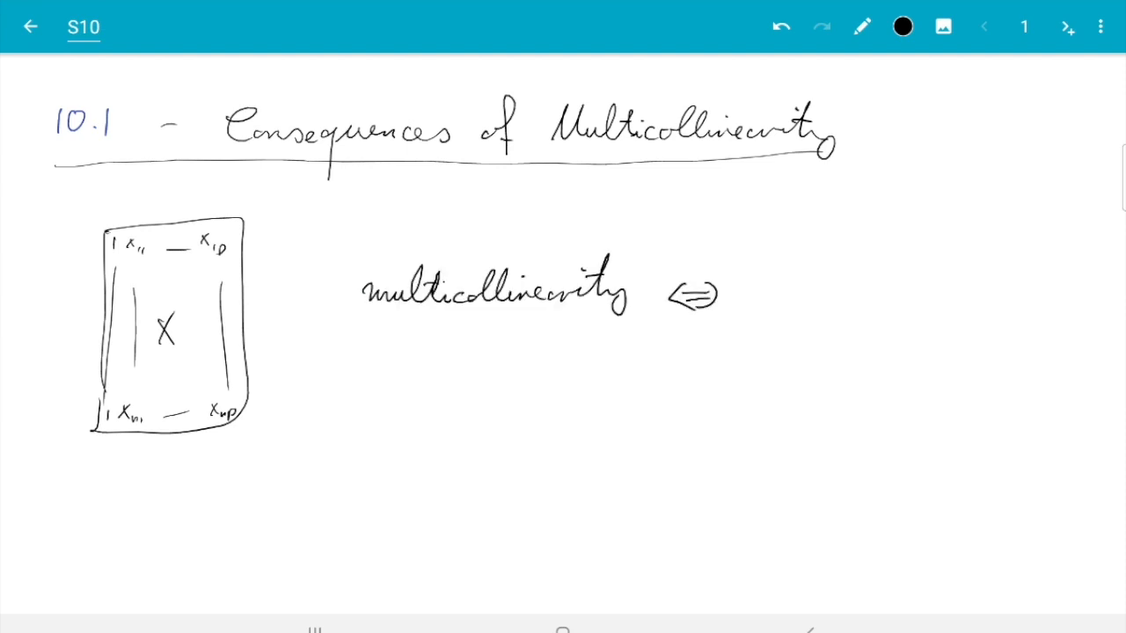
pyautogui.moveTo(757, 299); pyautogui.dragTo(1046, 299)
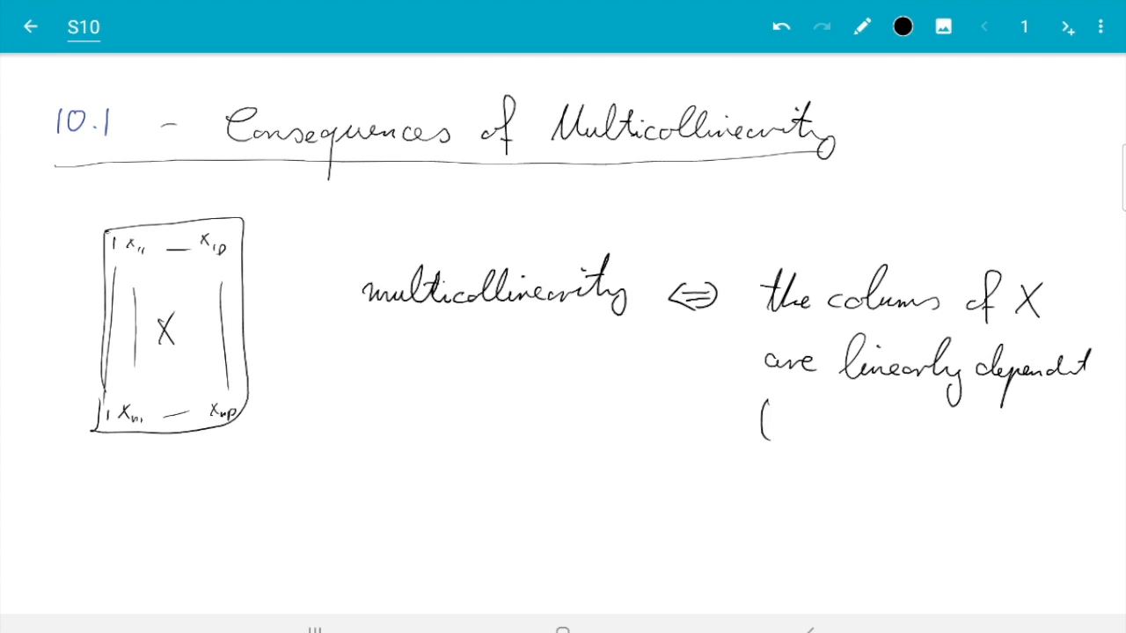
pyautogui.write('(approx.')
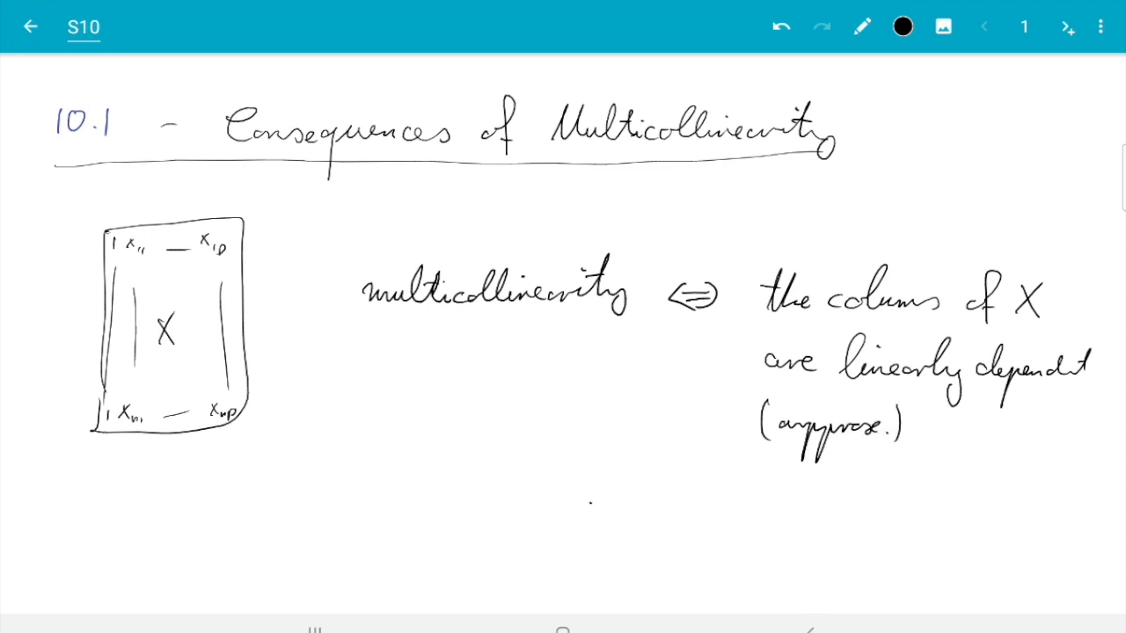
# - Write the second equivalence '⟺ ∃ v ∈ R^(p+1): Xv ≈ 0' below the definition
pyautogui.moveTo(572, 514); pyautogui.dragTo(630, 510)
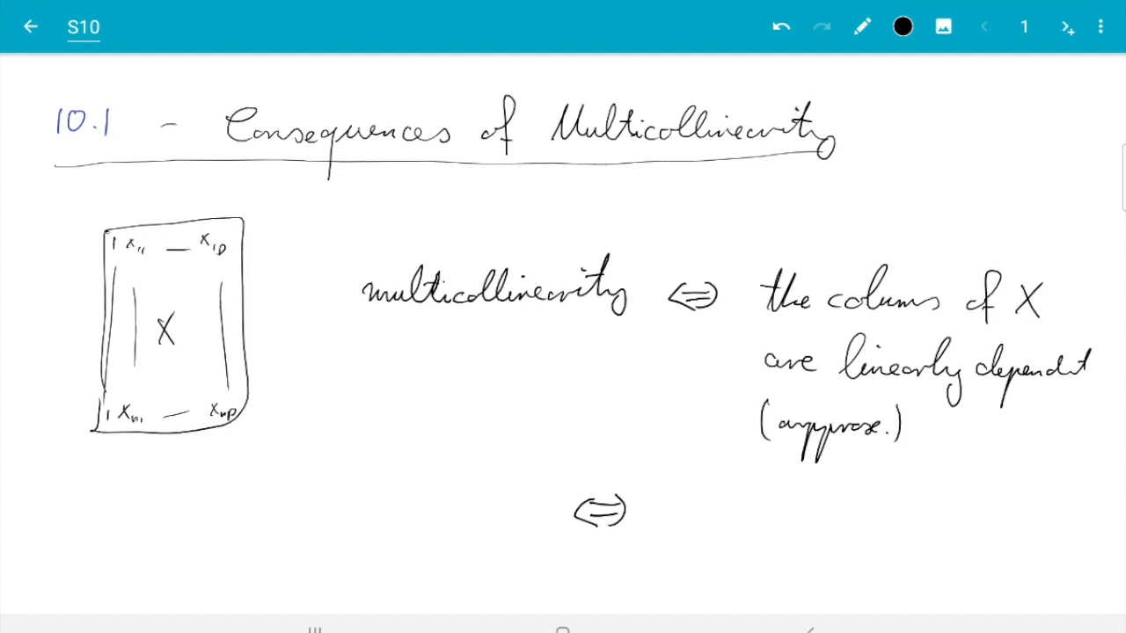
pyautogui.moveTo(642, 492); pyautogui.dragTo(704, 528)
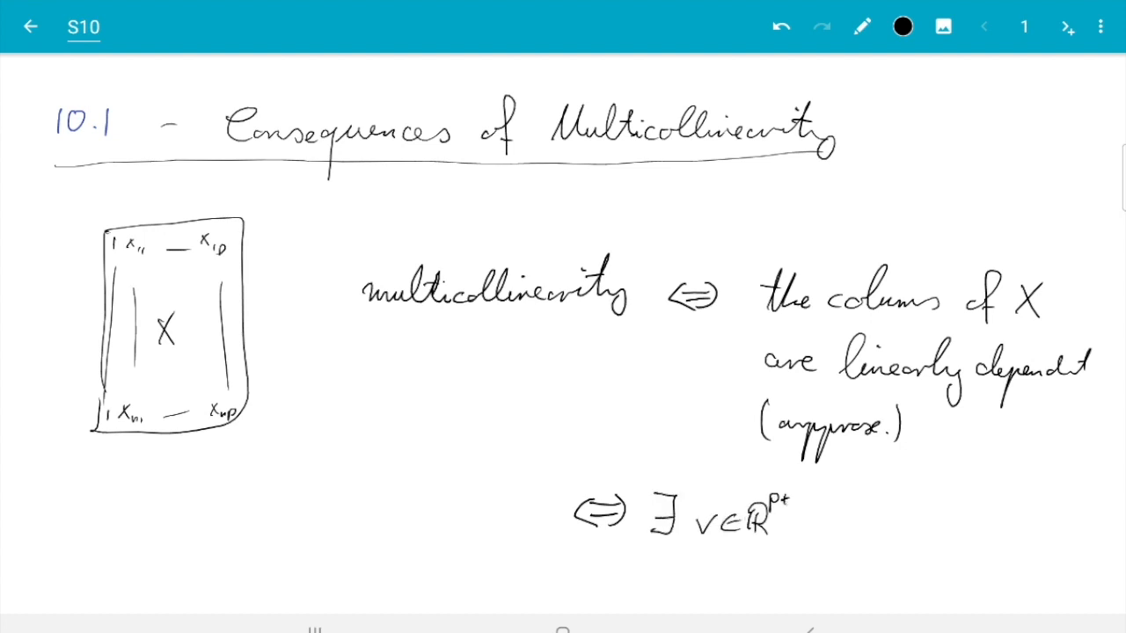
pyautogui.write('+1 : Xv')
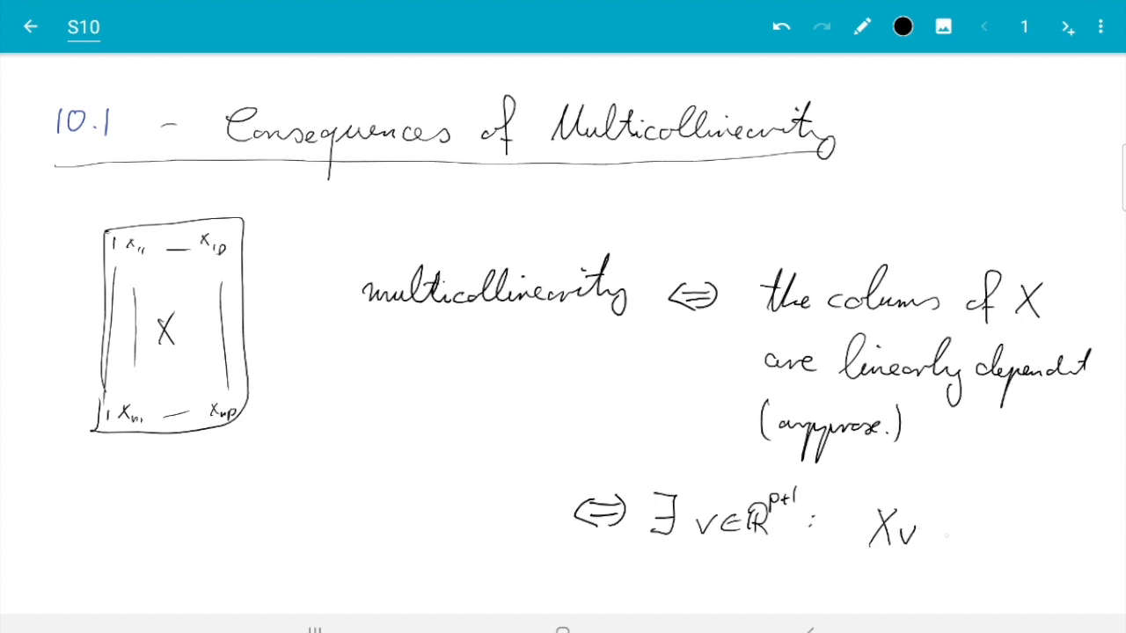
pyautogui.write('≈ 0.')
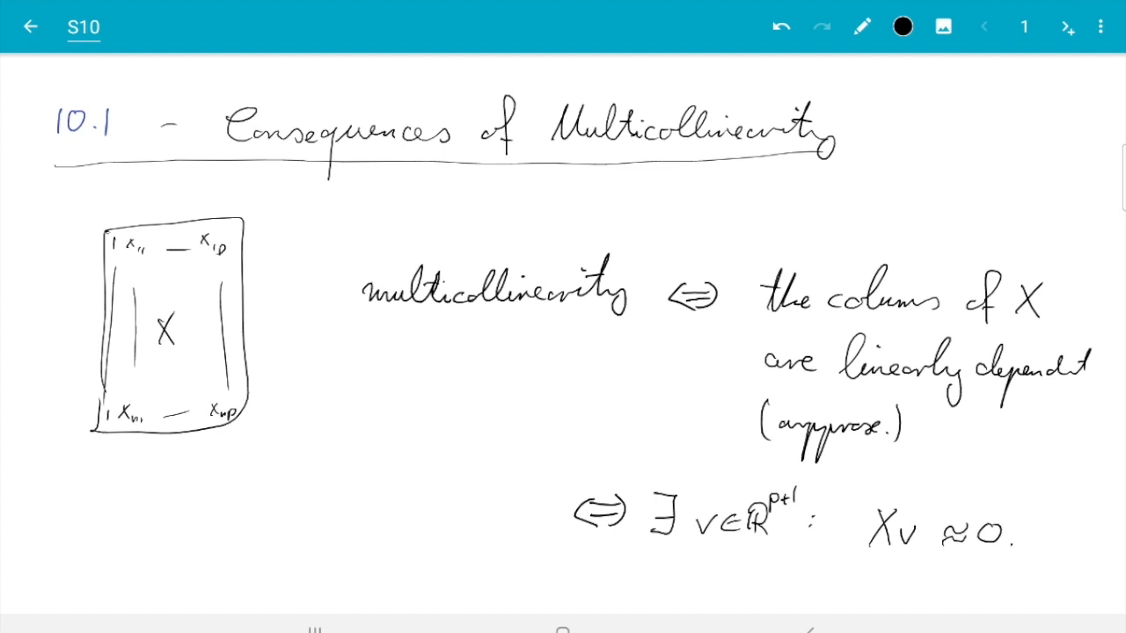
pyautogui.moveTo(561, 46)
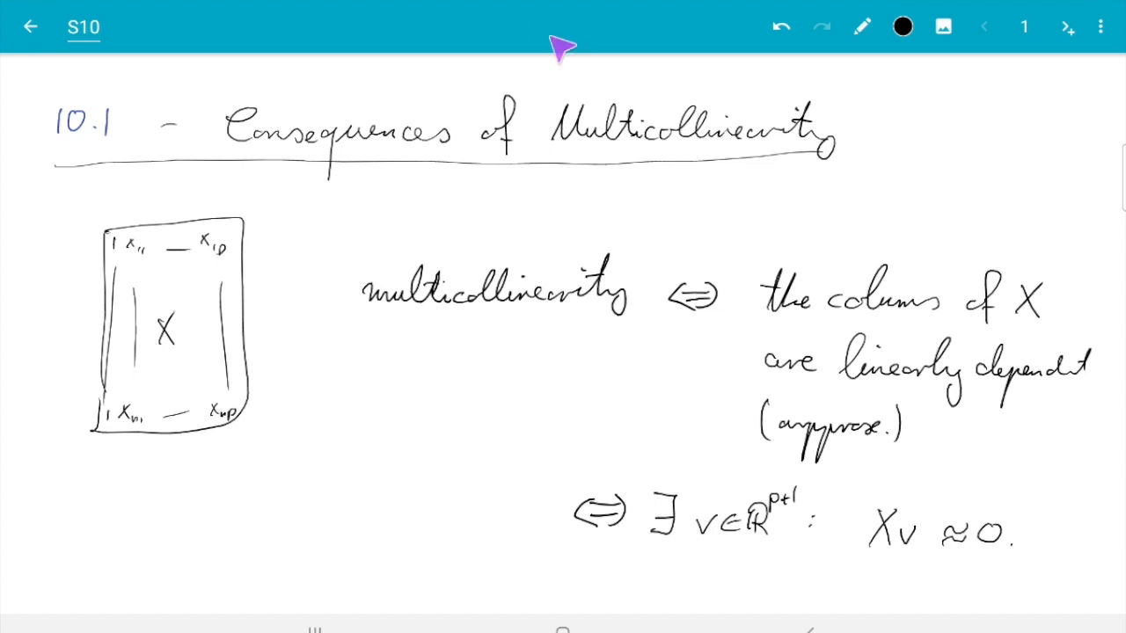
pyautogui.moveTo(218, 427)
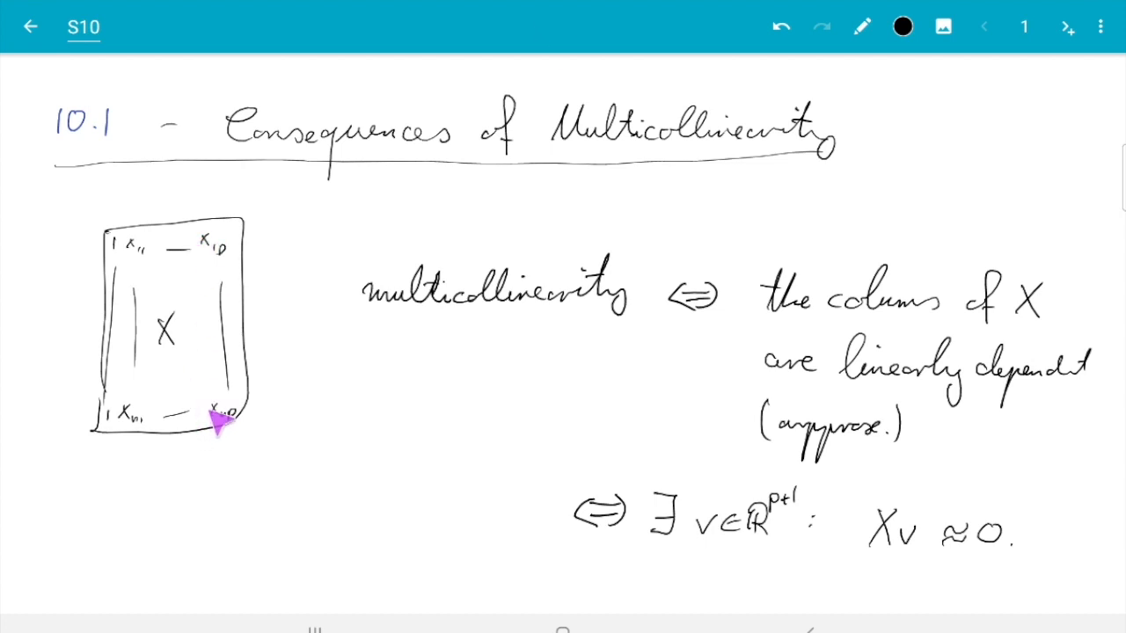
pyautogui.moveTo(102, 401)
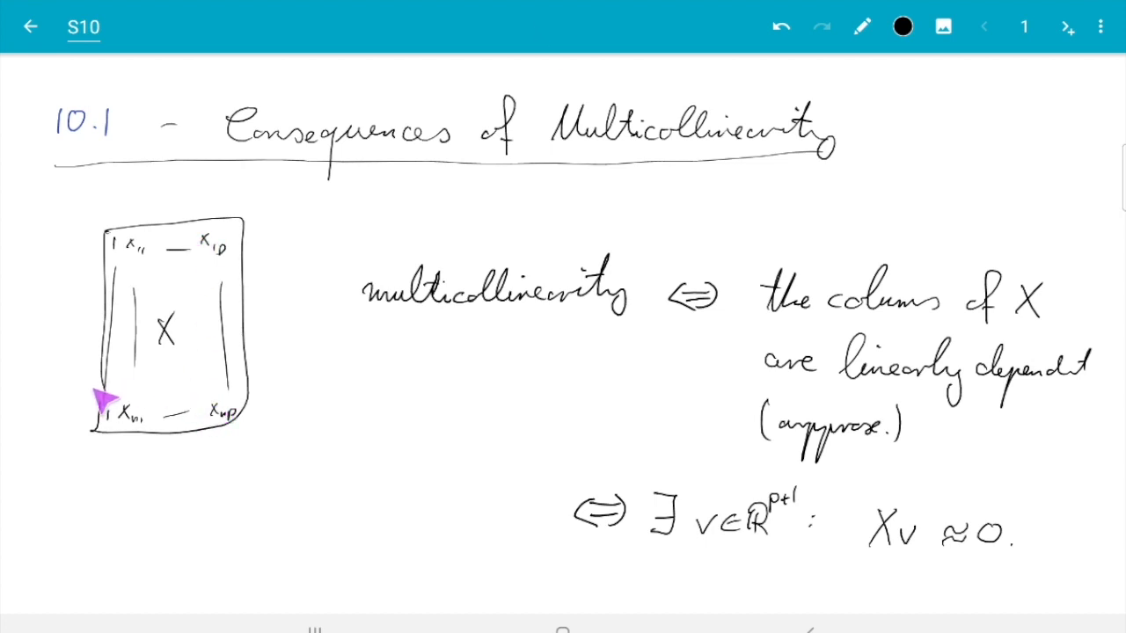
pyautogui.moveTo(556, 84)
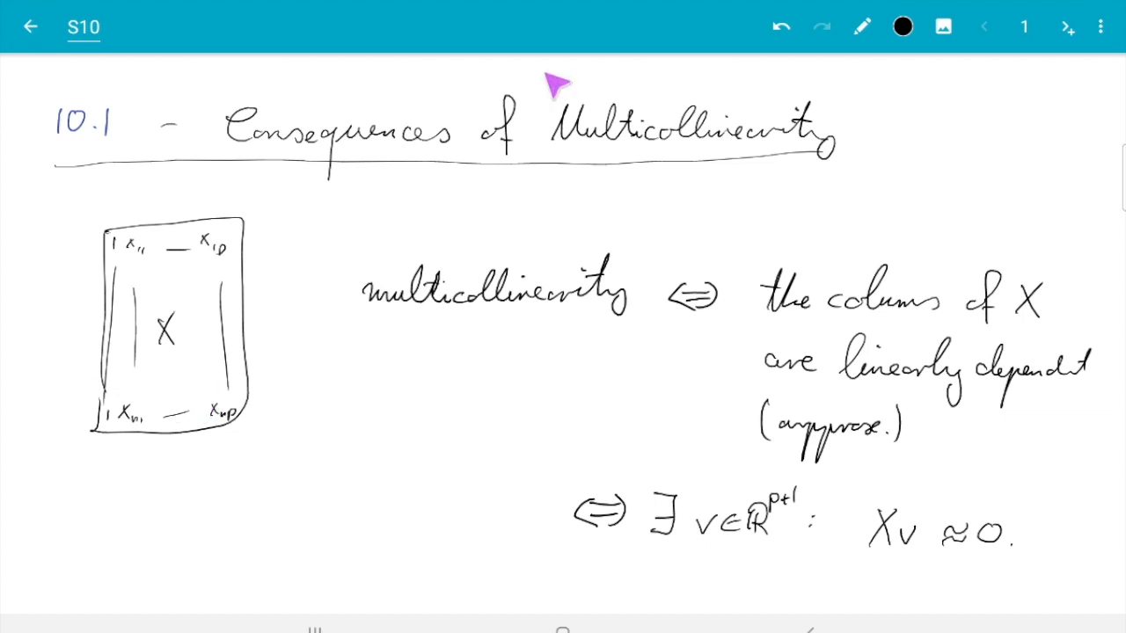
# - On a new page, draw a table with Mon–Fri headings, indicator 1s per row and header lines
pyautogui.click(1066, 26)
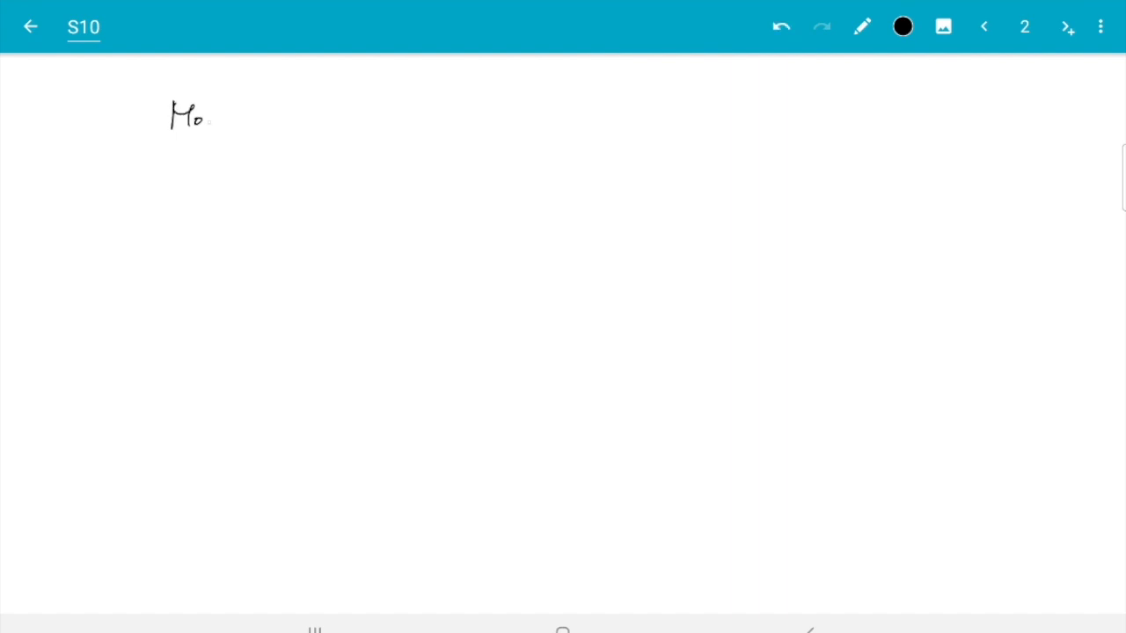
pyautogui.moveTo(247, 114); pyautogui.dragTo(308, 124)
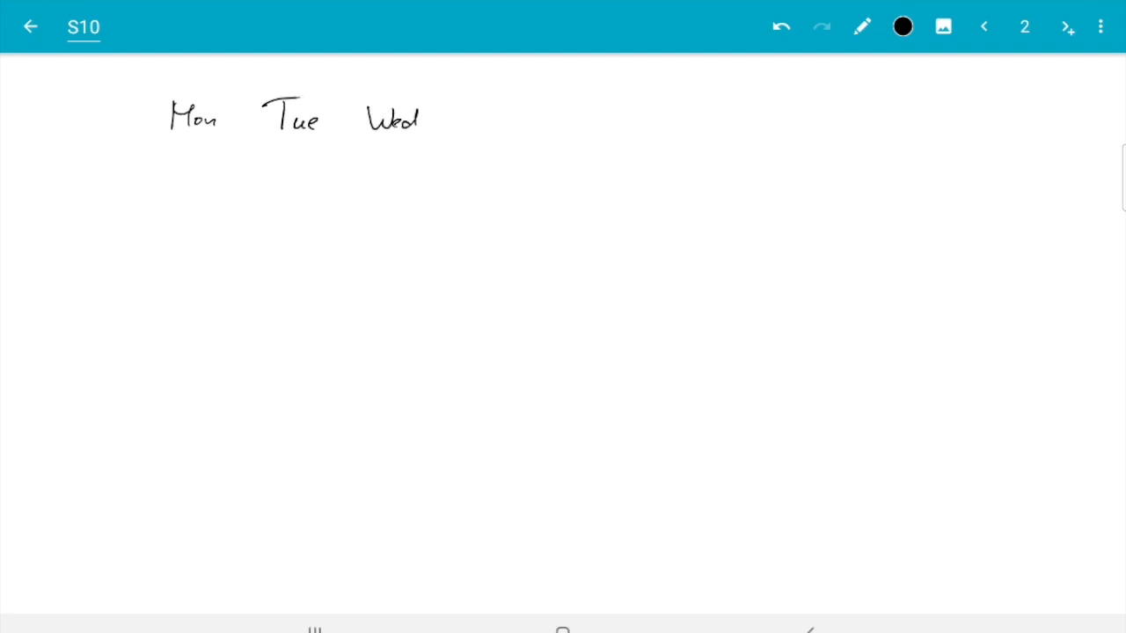
pyautogui.moveTo(454, 120); pyautogui.dragTo(528, 123)
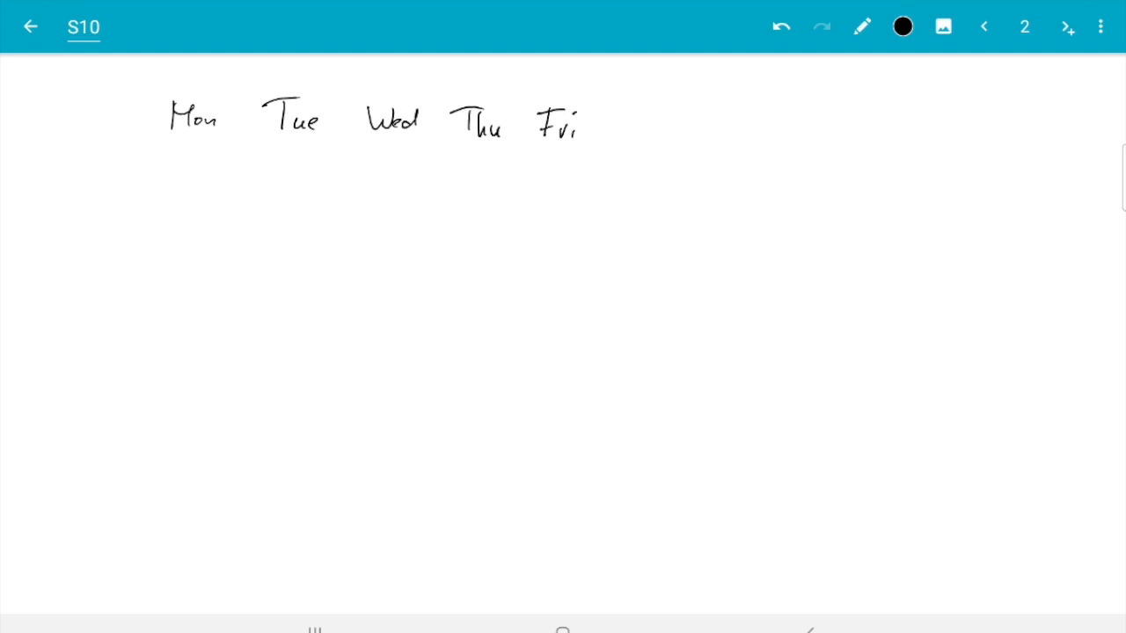
pyautogui.moveTo(186, 162); pyautogui.dragTo(187, 186)
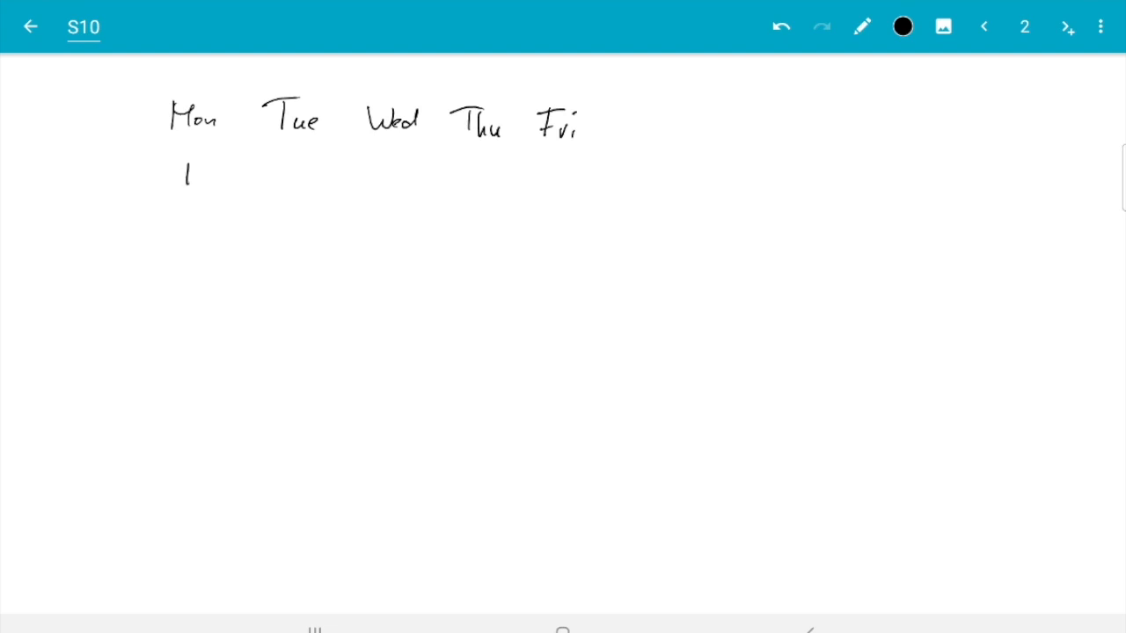
pyautogui.moveTo(126, 88); pyautogui.dragTo(150, 524)
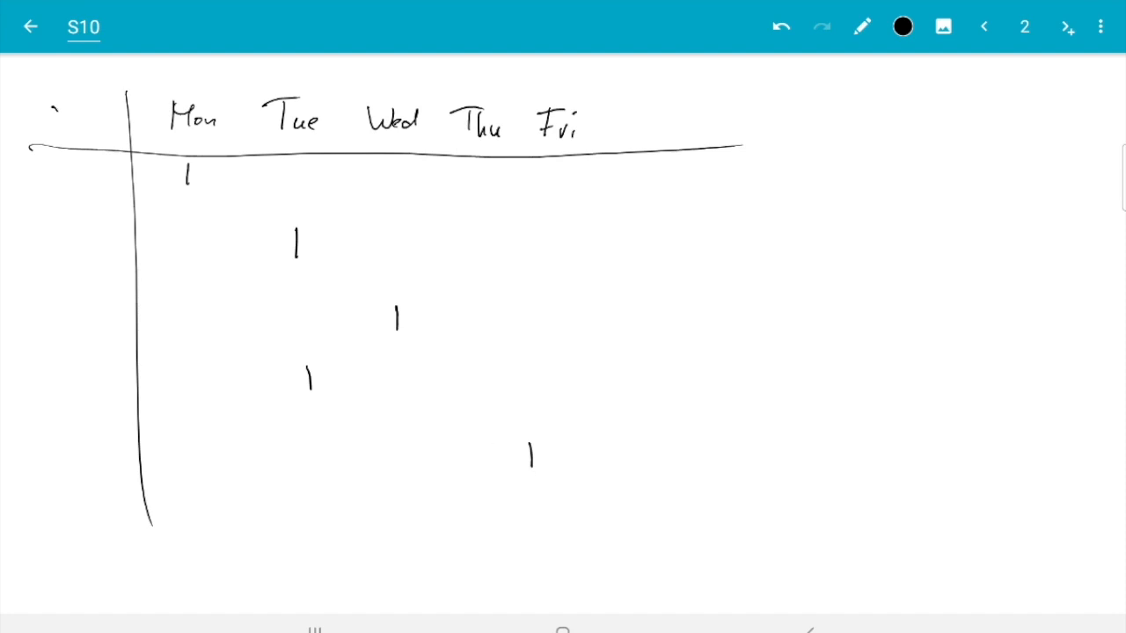
pyautogui.moveTo(49, 100); pyautogui.dragTo(74, 138)
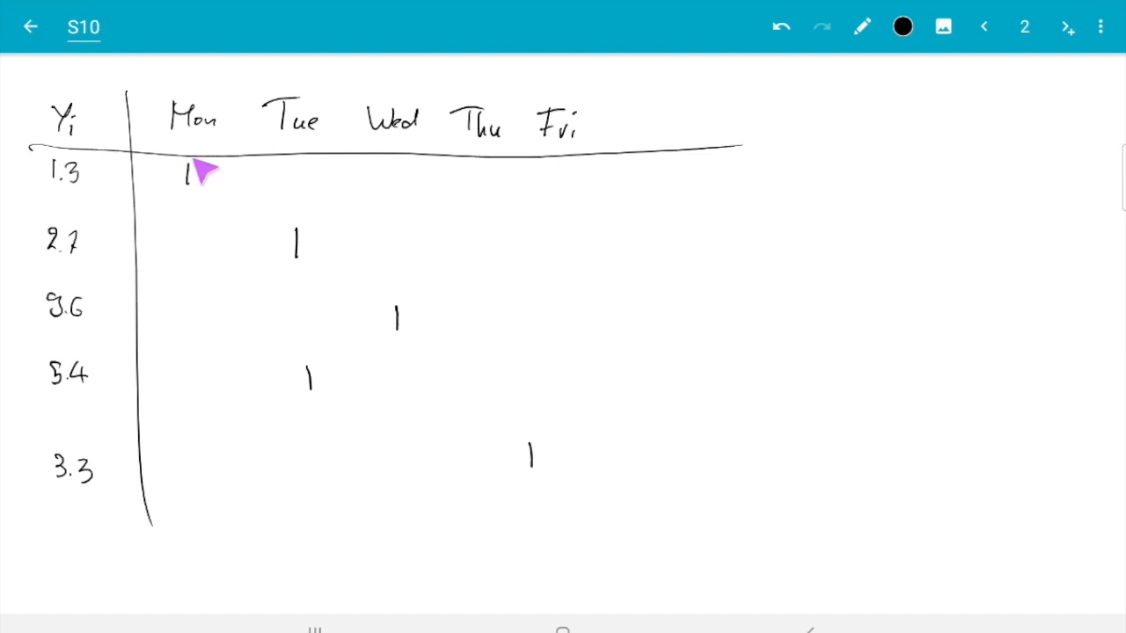
pyautogui.moveTo(542, 492)
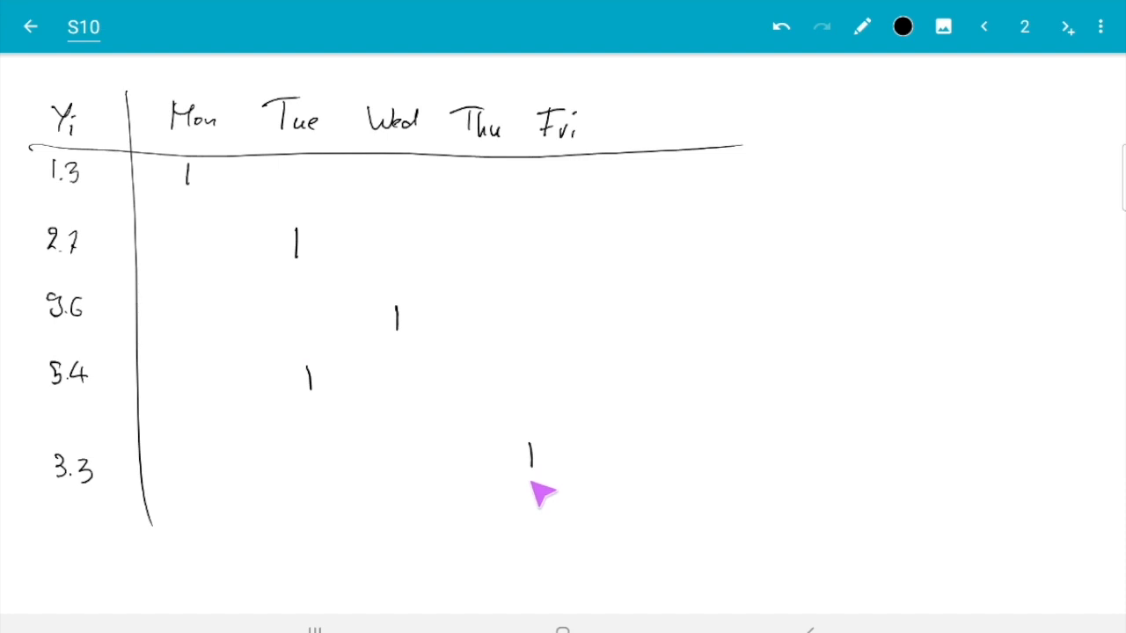
pyautogui.moveTo(539, 507)
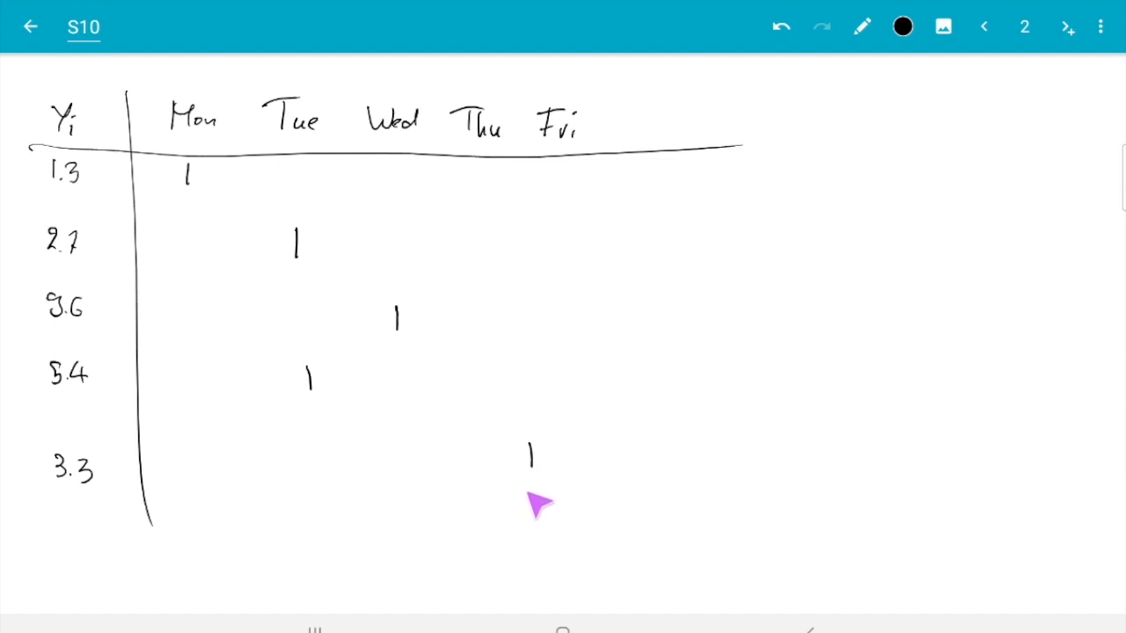
pyautogui.moveTo(542, 507)
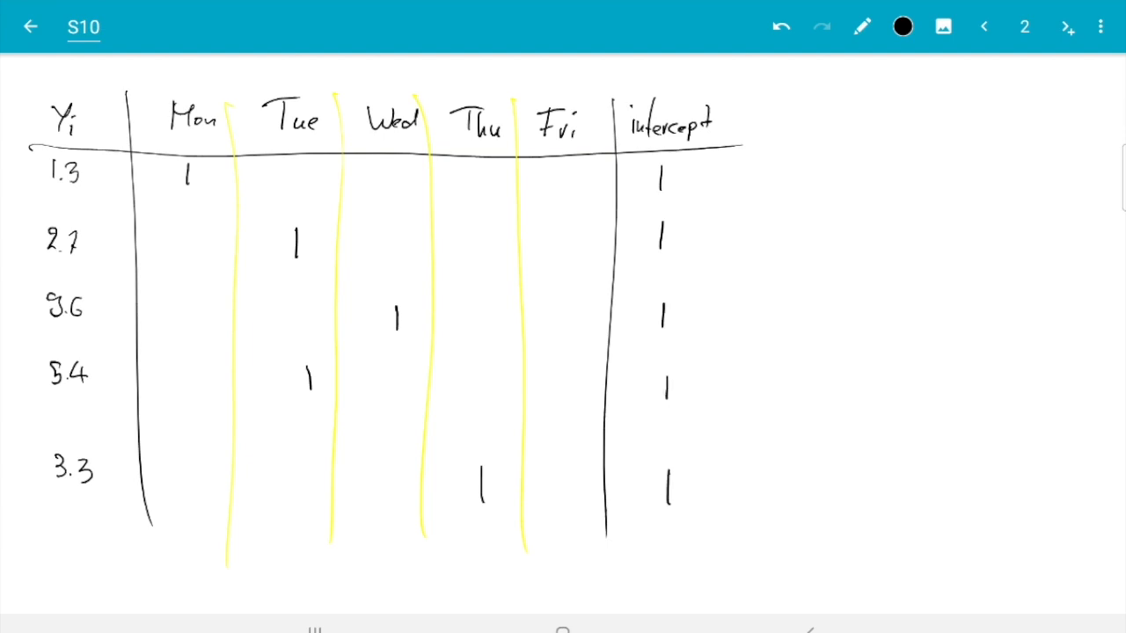
# - Underline the bottom of the weekday columns in the table
pyautogui.moveTo(161, 570); pyautogui.dragTo(296, 570)
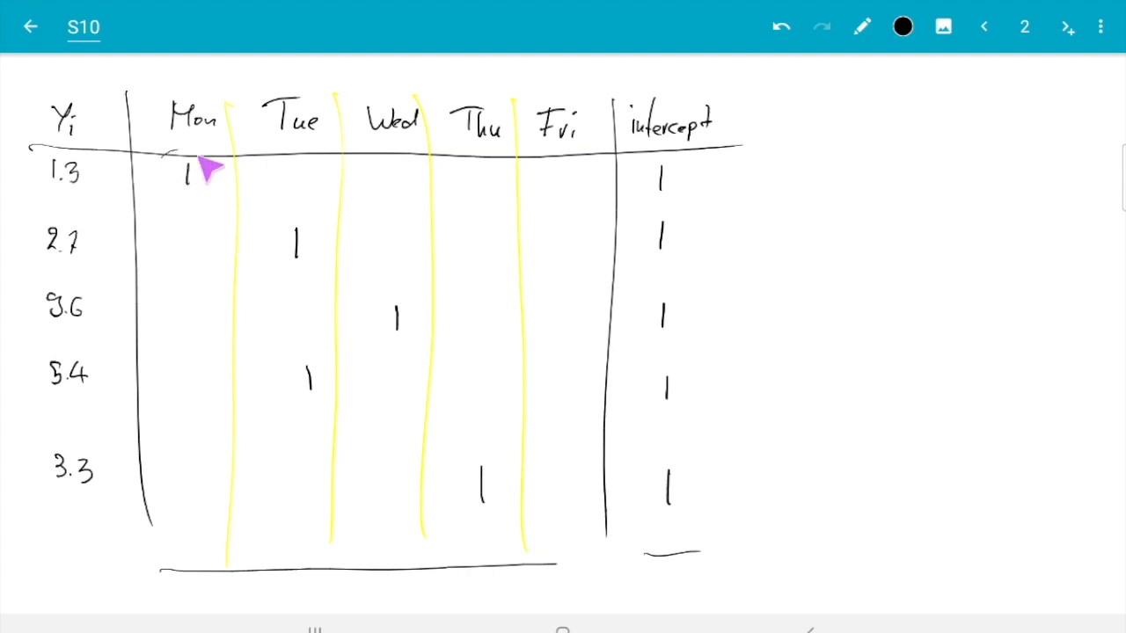
pyautogui.moveTo(686, 173)
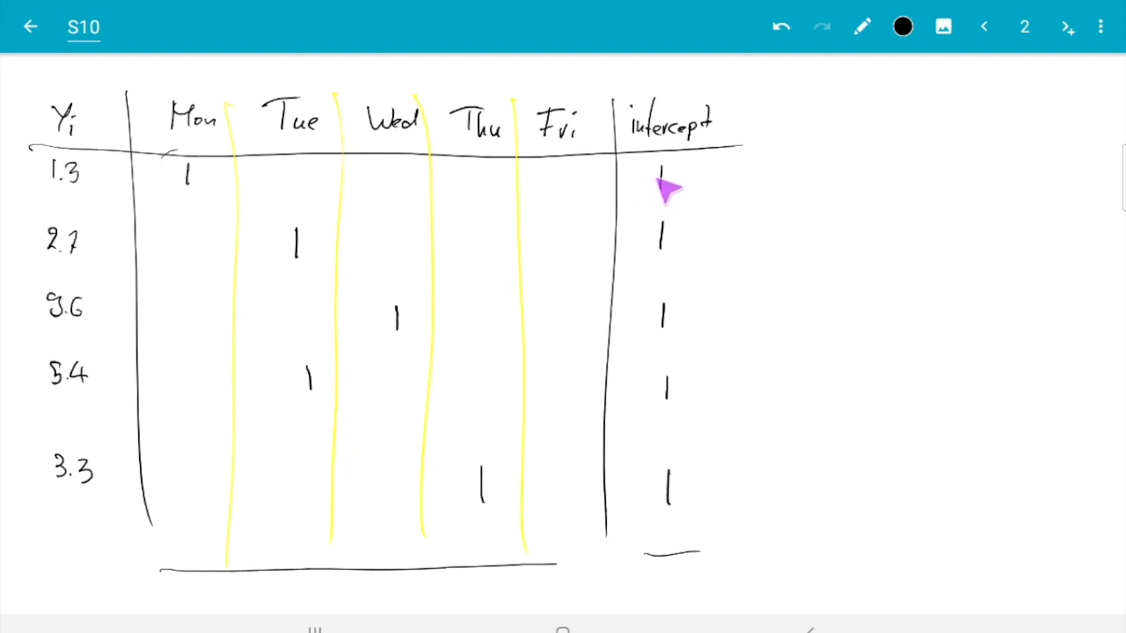
pyautogui.moveTo(665, 184)
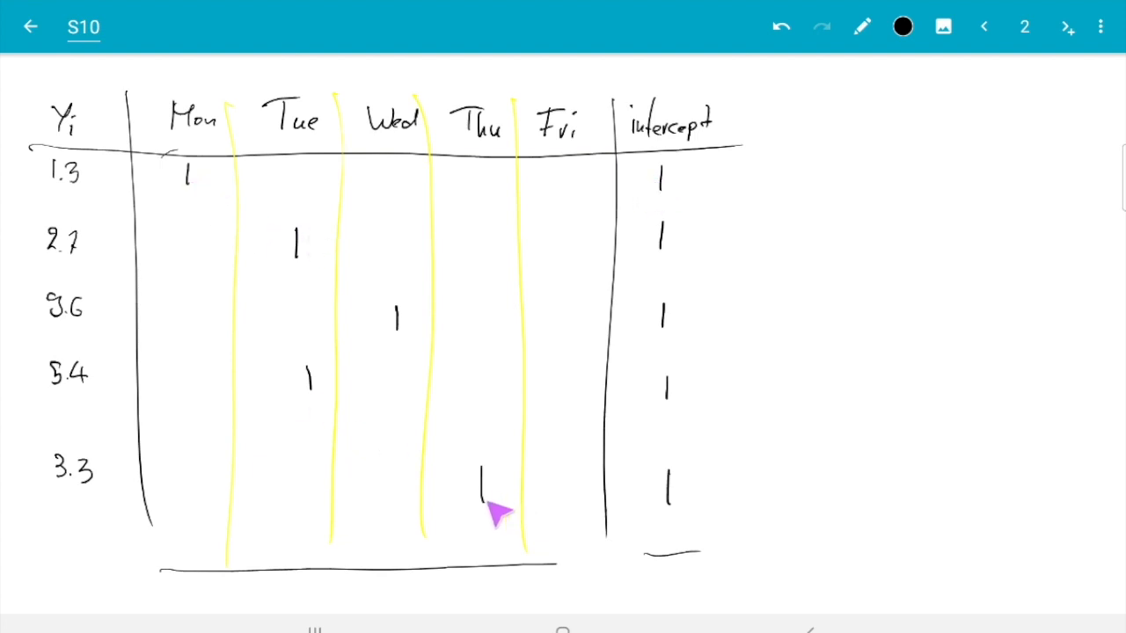
pyautogui.moveTo(677, 493)
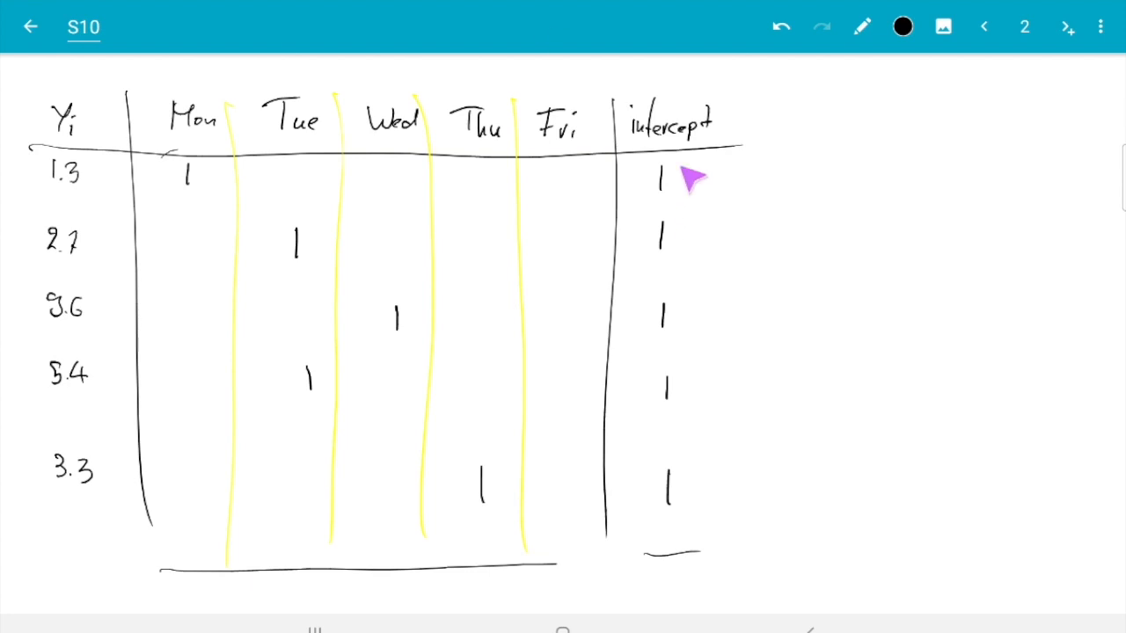
pyautogui.moveTo(684, 532)
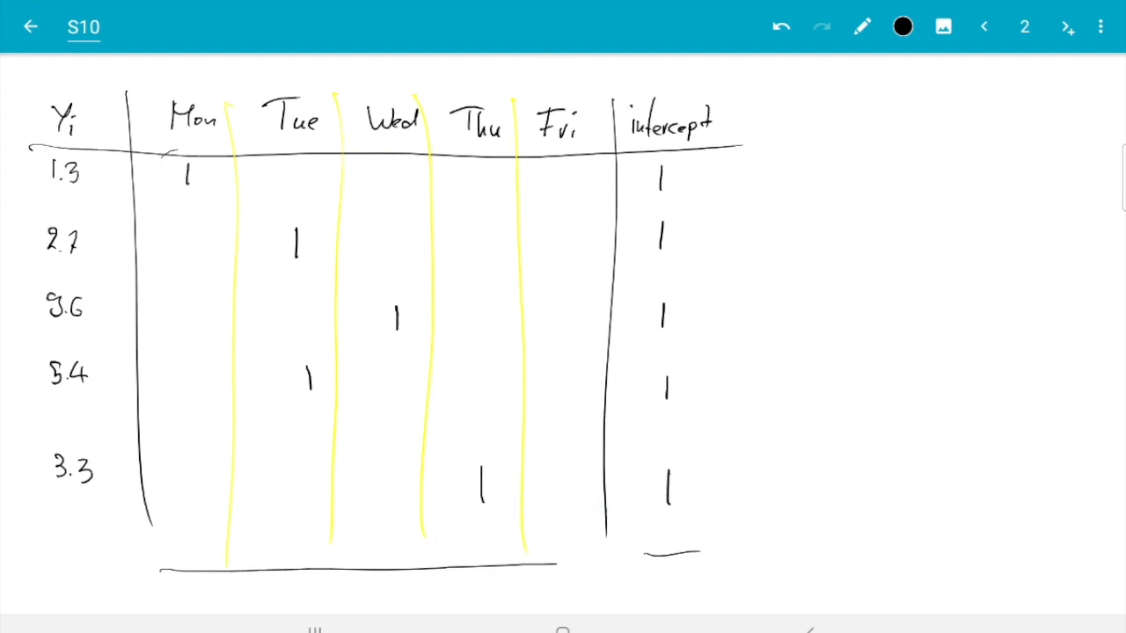
# - Divide off the margin and note multicollinearity gives rank(X) < p+1, XᵀX is not invertible
pyautogui.moveTo(795, 85); pyautogui.dragTo(796, 537)
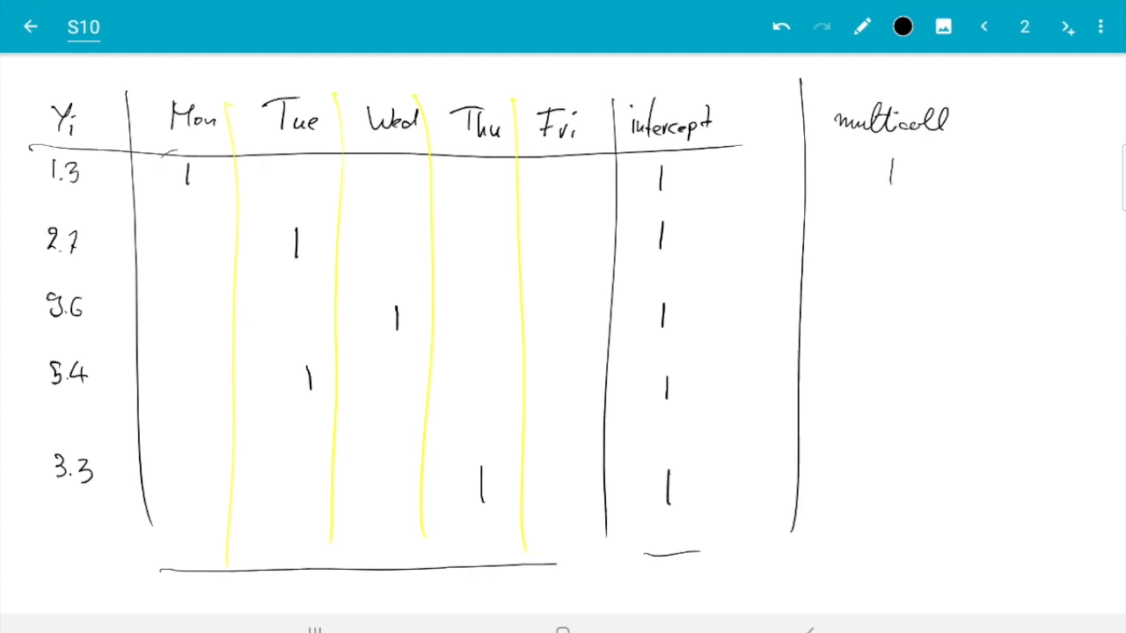
pyautogui.moveTo(889, 176); pyautogui.dragTo(871, 246)
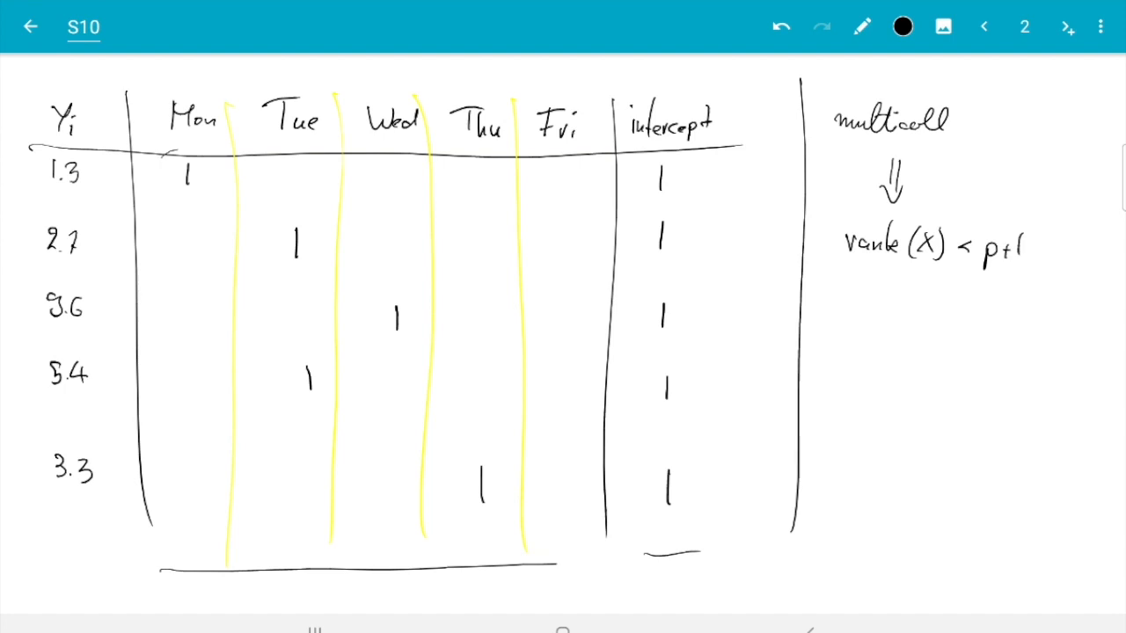
pyautogui.click(846, 299)
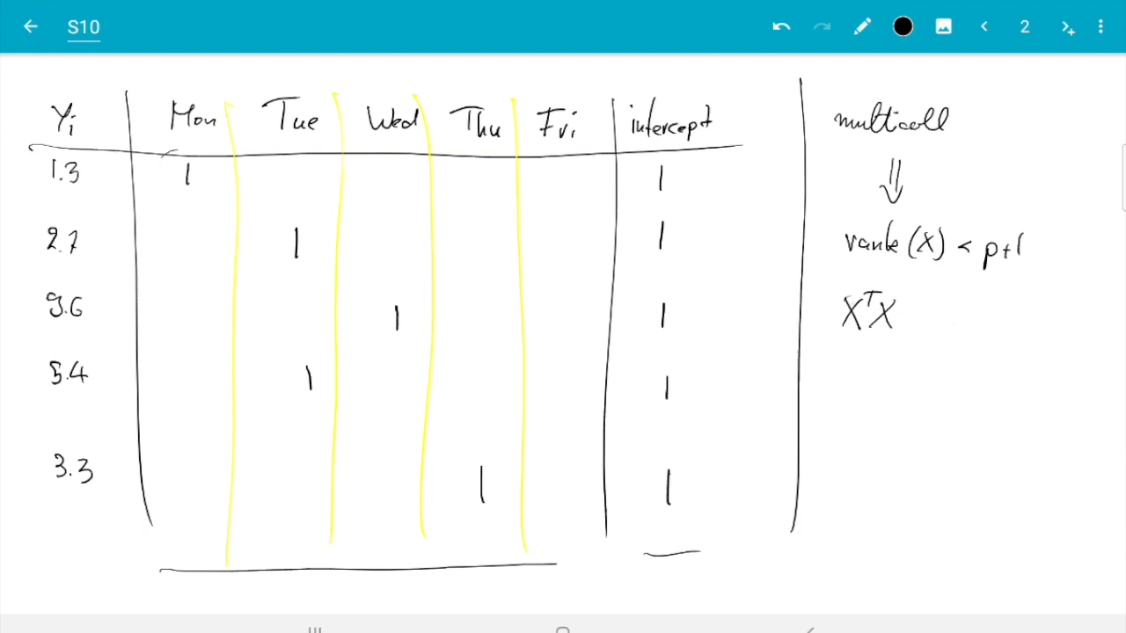
pyautogui.write('is not invertible')
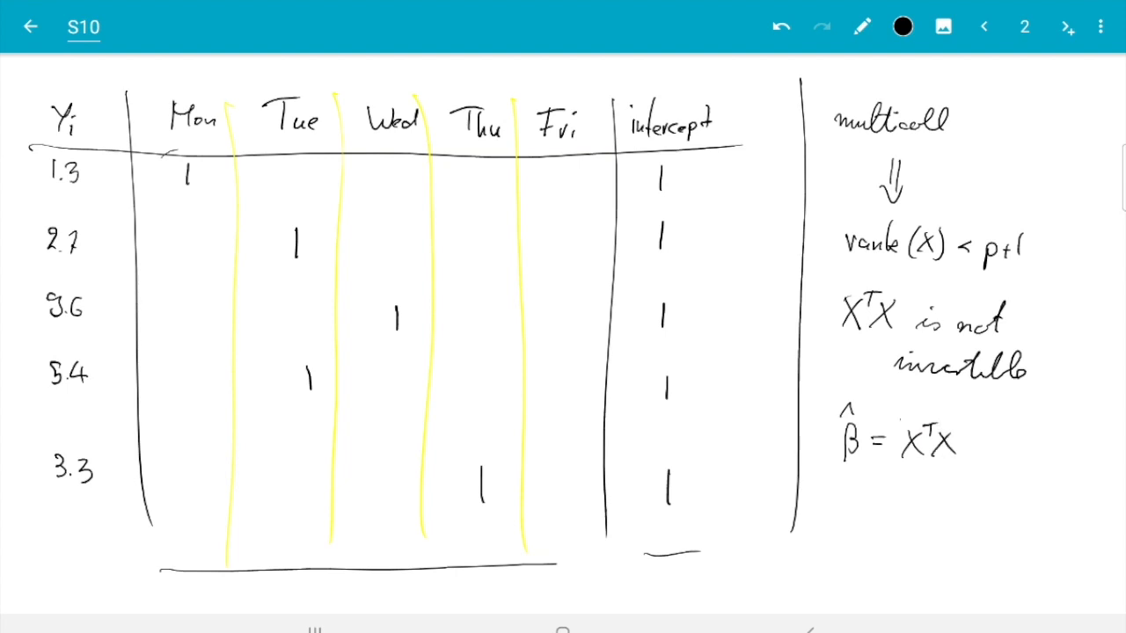
# - Add that β̂ = (XᵀX)⁻¹Xᵀy is not uniquely defined, then move to a new page
pyautogui.write('(X^TX)^-1 X^Ty')
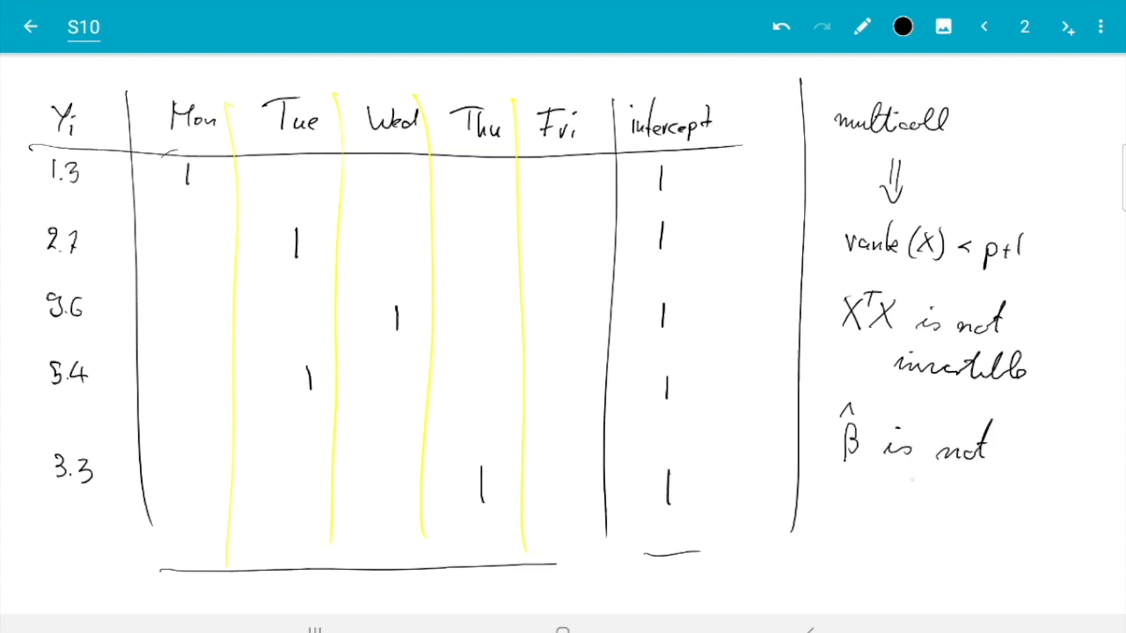
pyautogui.write('unio')
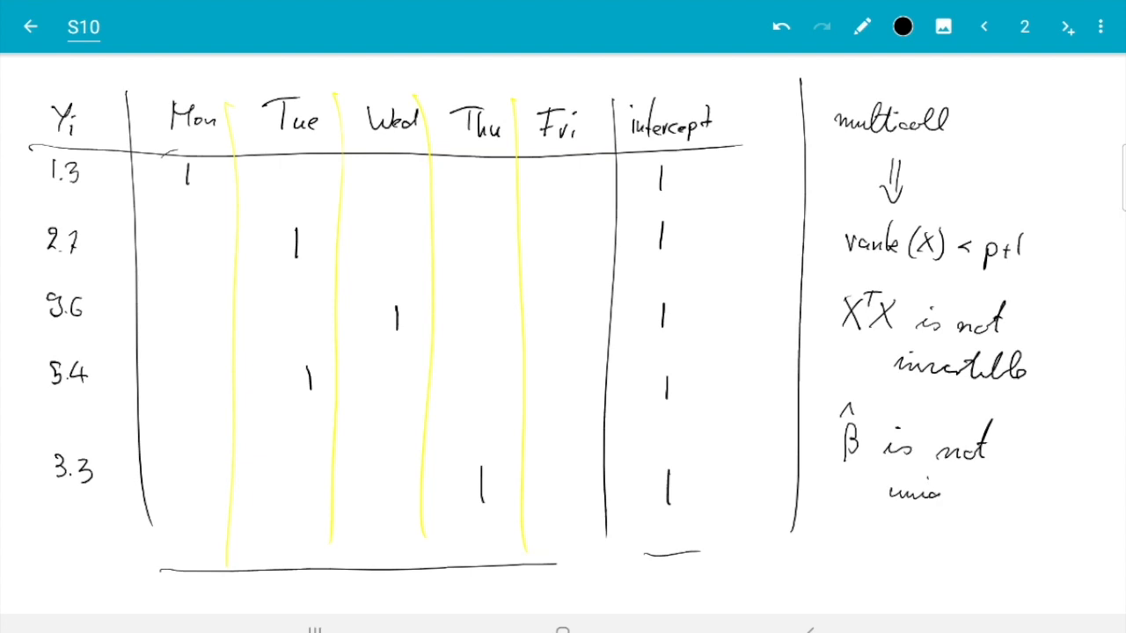
pyautogui.write('uniquely defined')
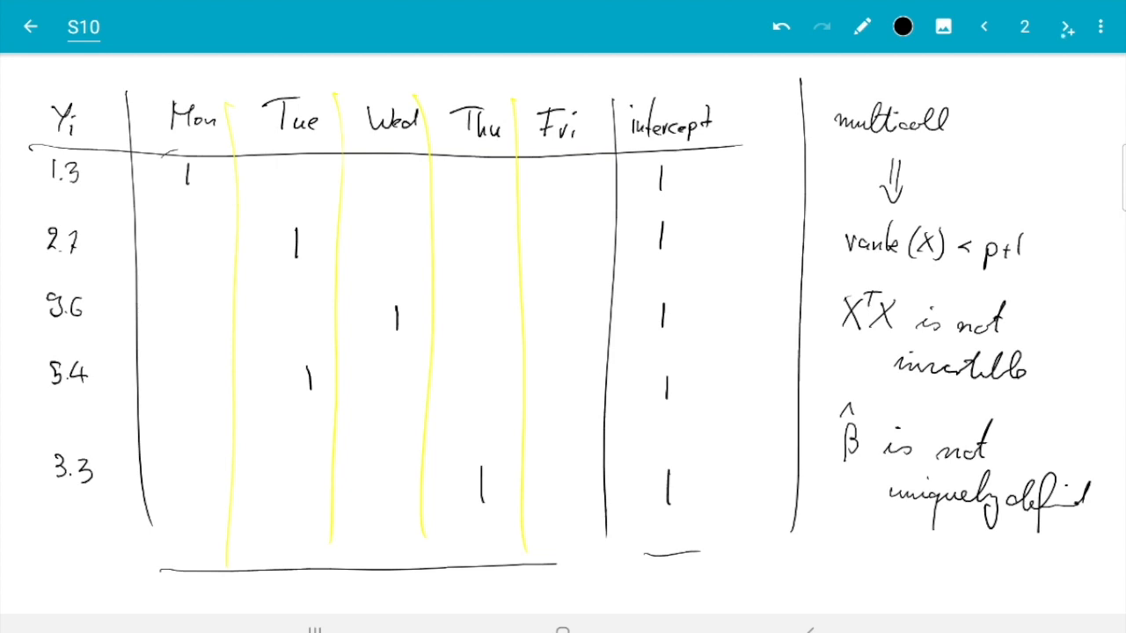
pyautogui.click(1066, 26)
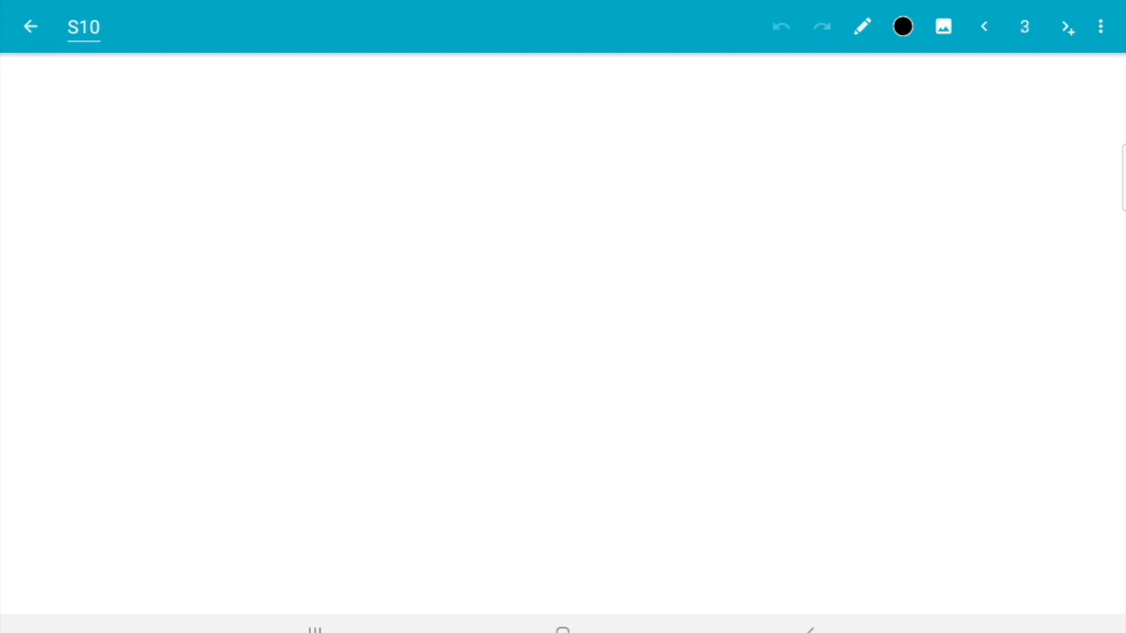
# - Draw a y, x1, x2 table with rows 2|1|1, 4|2|2, 6|3|3, 8|4|4
pyautogui.moveTo(209, 137); pyautogui.dragTo(231, 121)
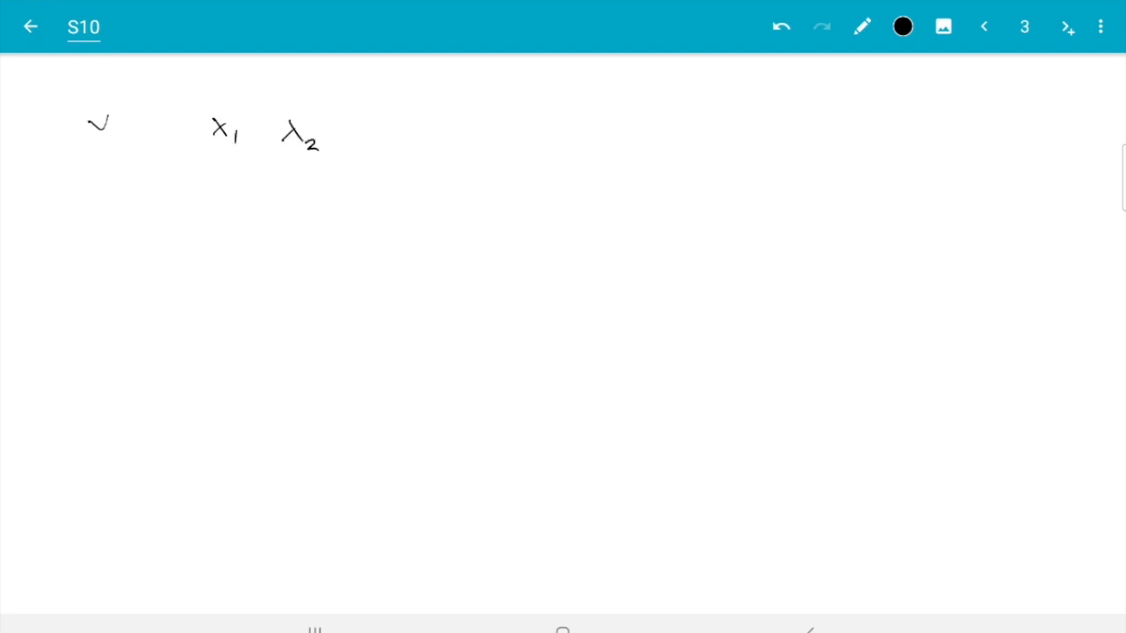
pyautogui.moveTo(162, 96); pyautogui.dragTo(162, 496)
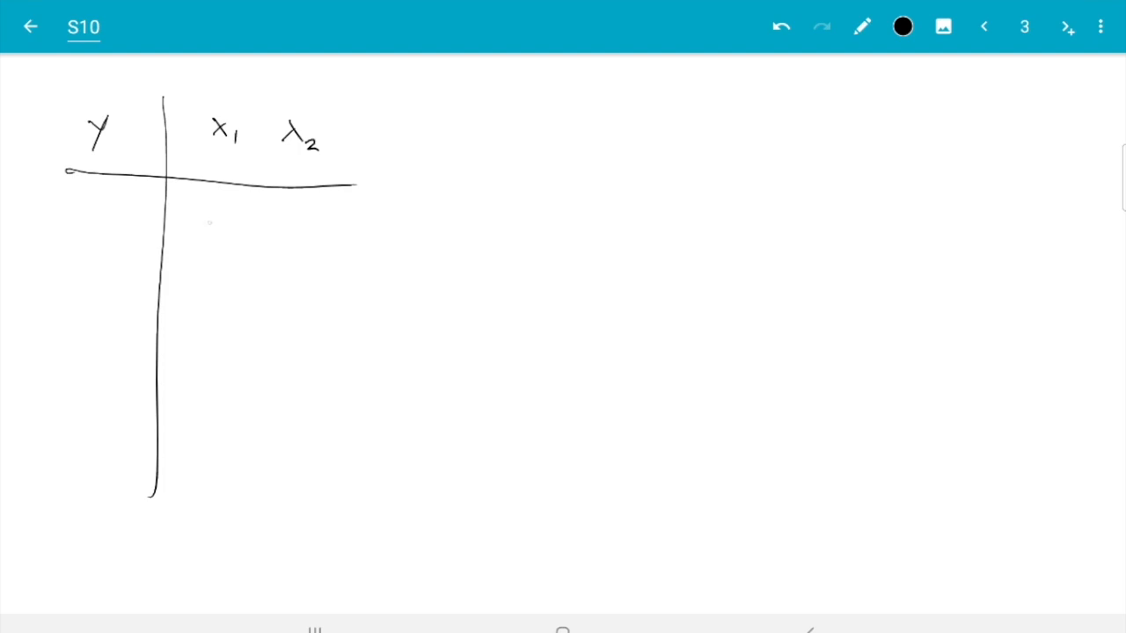
pyautogui.moveTo(214, 211); pyautogui.dragTo(215, 239)
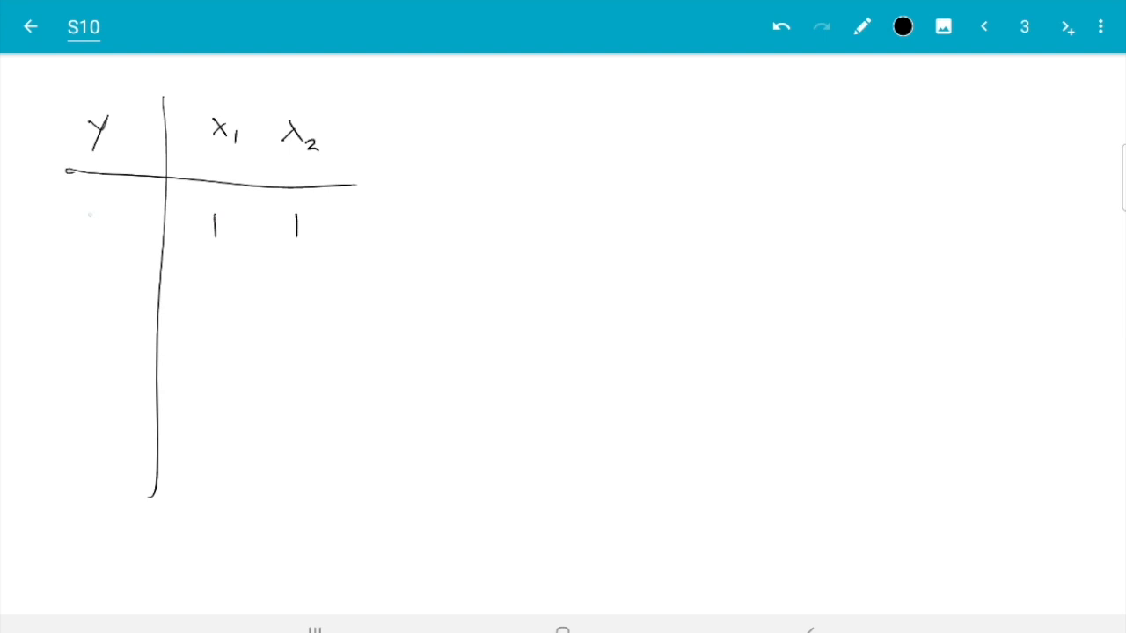
pyautogui.moveTo(88, 214); pyautogui.dragTo(106, 233)
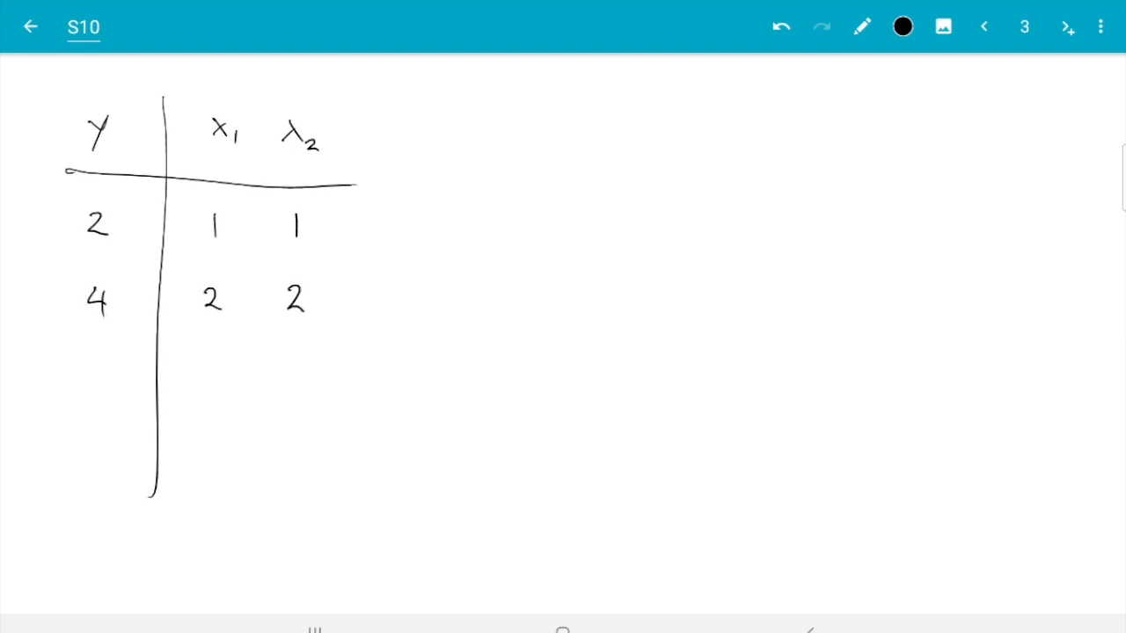
pyautogui.moveTo(84, 378); pyautogui.dragTo(296, 378)
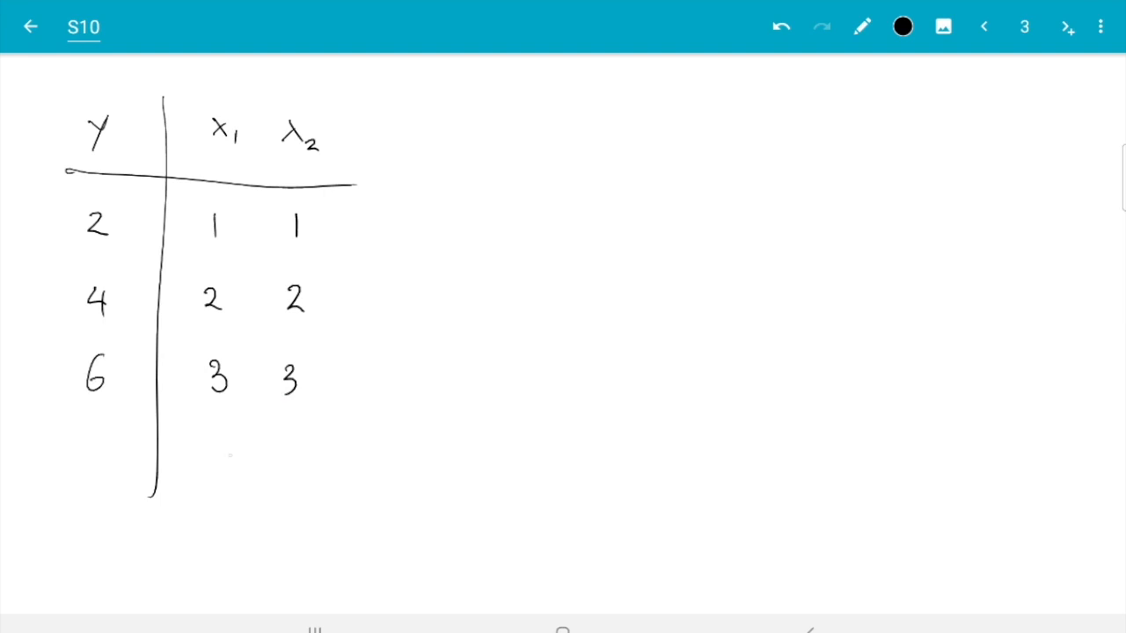
pyautogui.moveTo(88, 458); pyautogui.dragTo(299, 461)
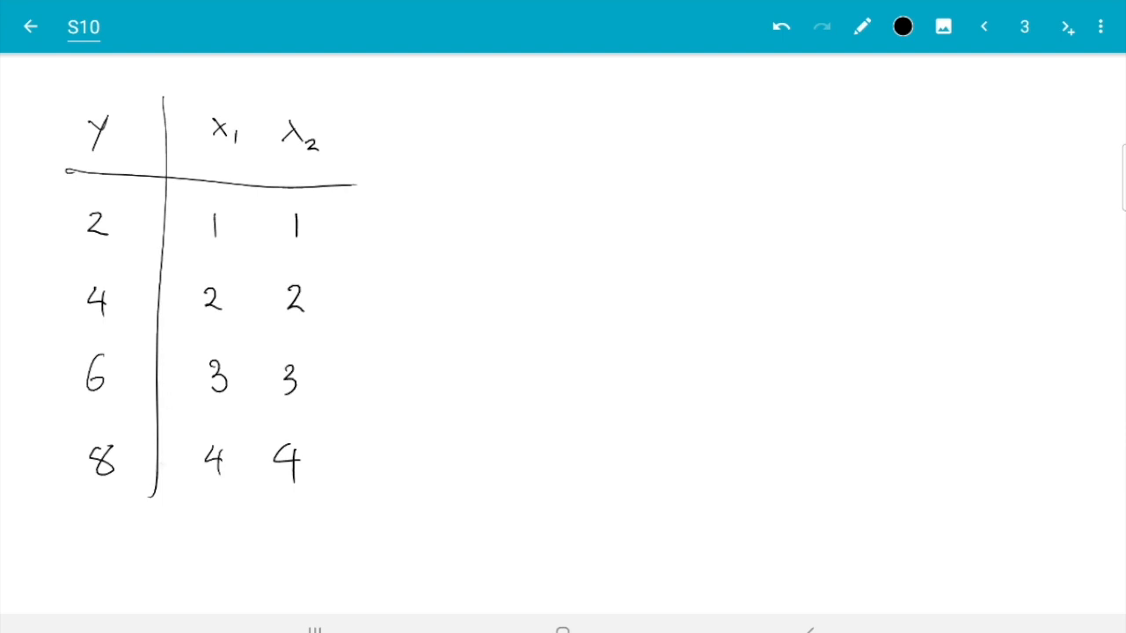
# - Write Yi = x1i + x2i + 0 beside the table, with an arrow marking the 0 as no residuals
pyautogui.moveTo(493, 141); pyautogui.dragTo(519, 185)
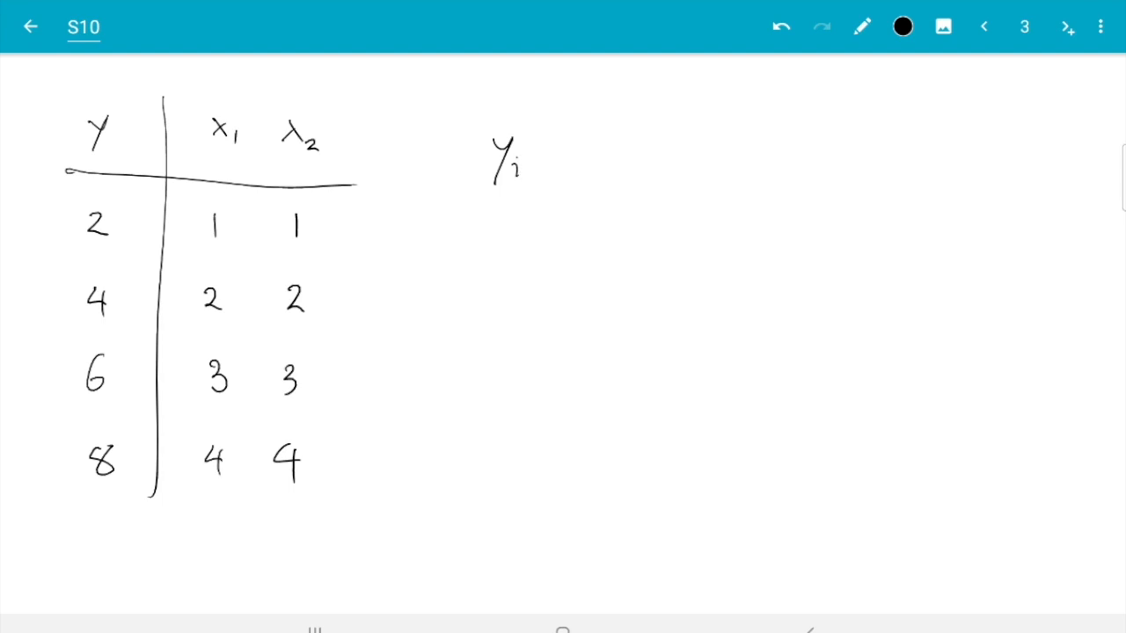
pyautogui.moveTo(545, 155); pyautogui.dragTo(619, 158)
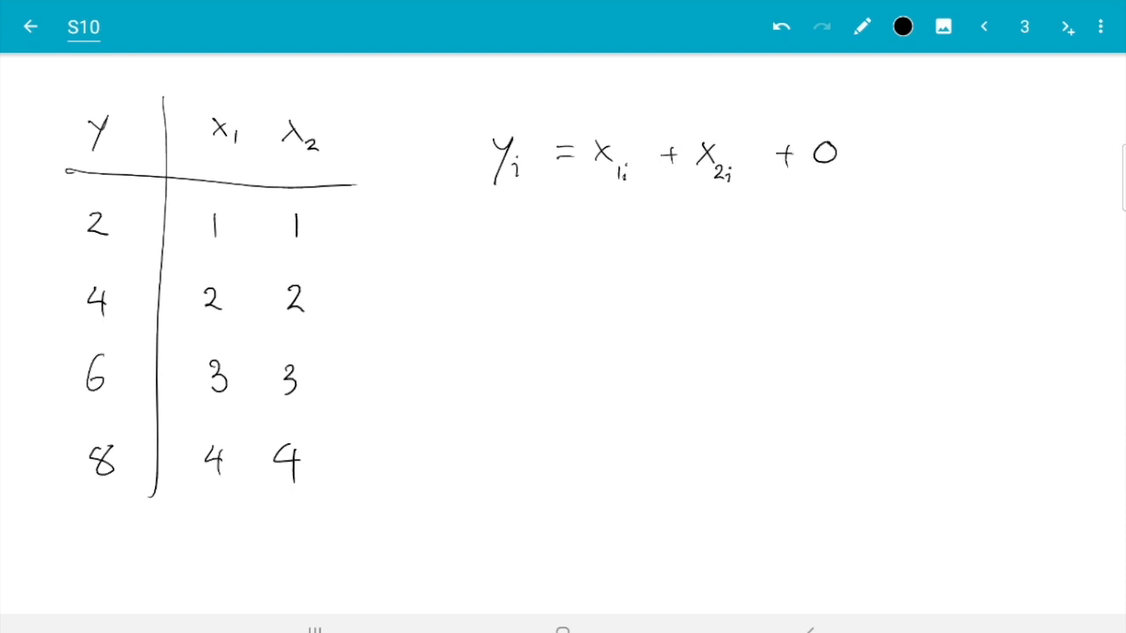
pyautogui.moveTo(827, 185); pyautogui.dragTo(1021, 264)
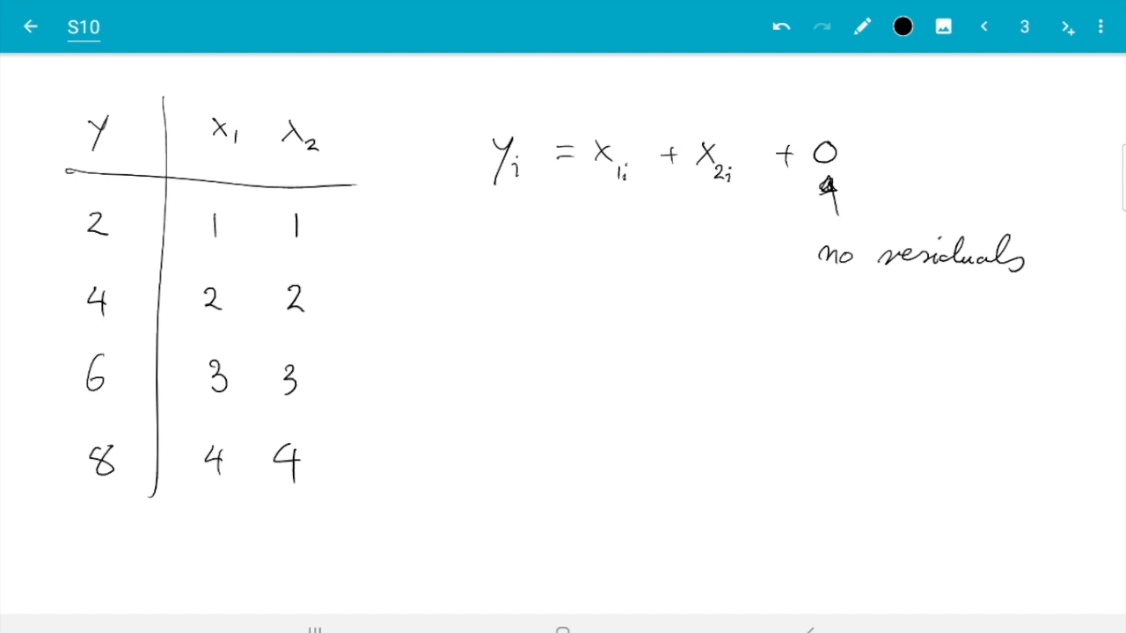
# - Write β1 = β2 = 1 leading to r(β) = 0 = min below the equation
pyautogui.moveTo(496, 317); pyautogui.dragTo(519, 370)
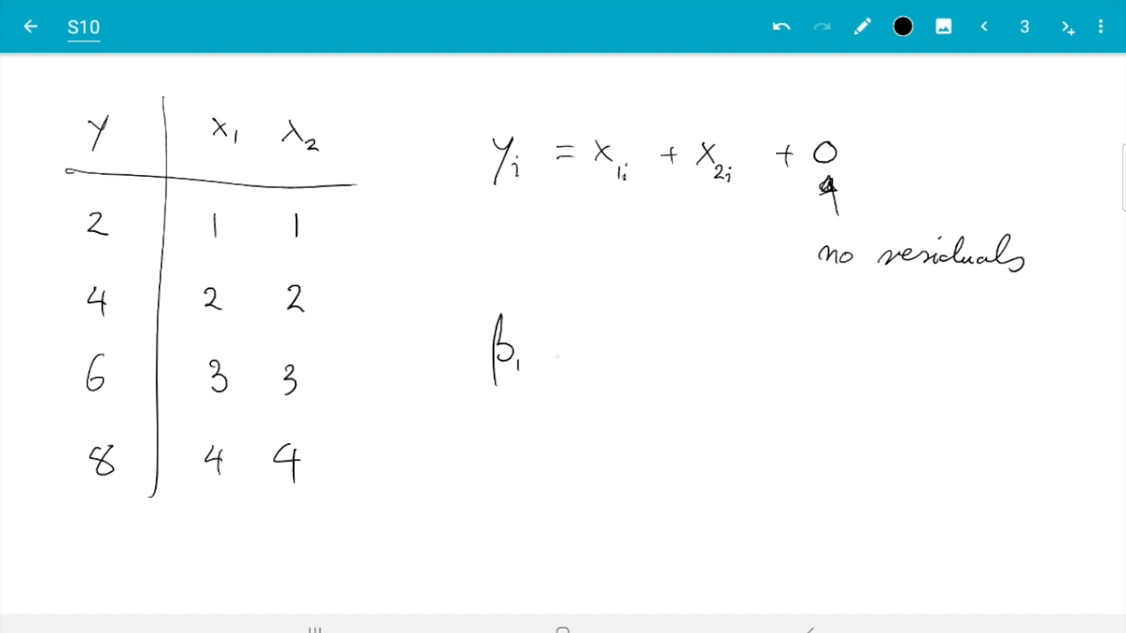
pyautogui.moveTo(542, 352); pyautogui.dragTo(615, 360)
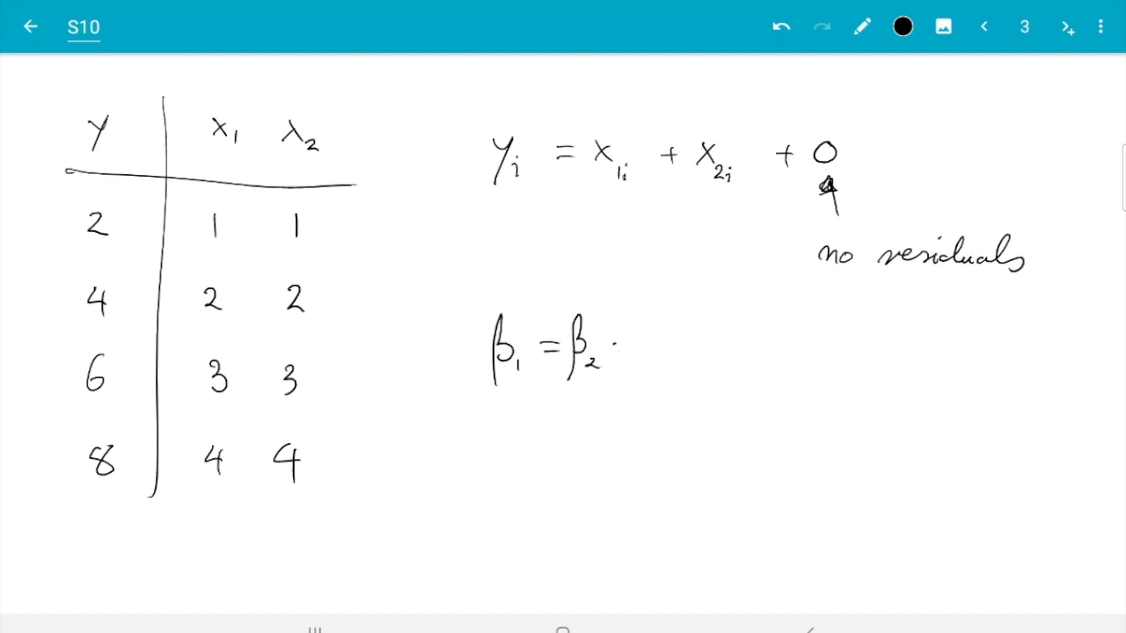
pyautogui.moveTo(616, 348); pyautogui.dragTo(783, 348)
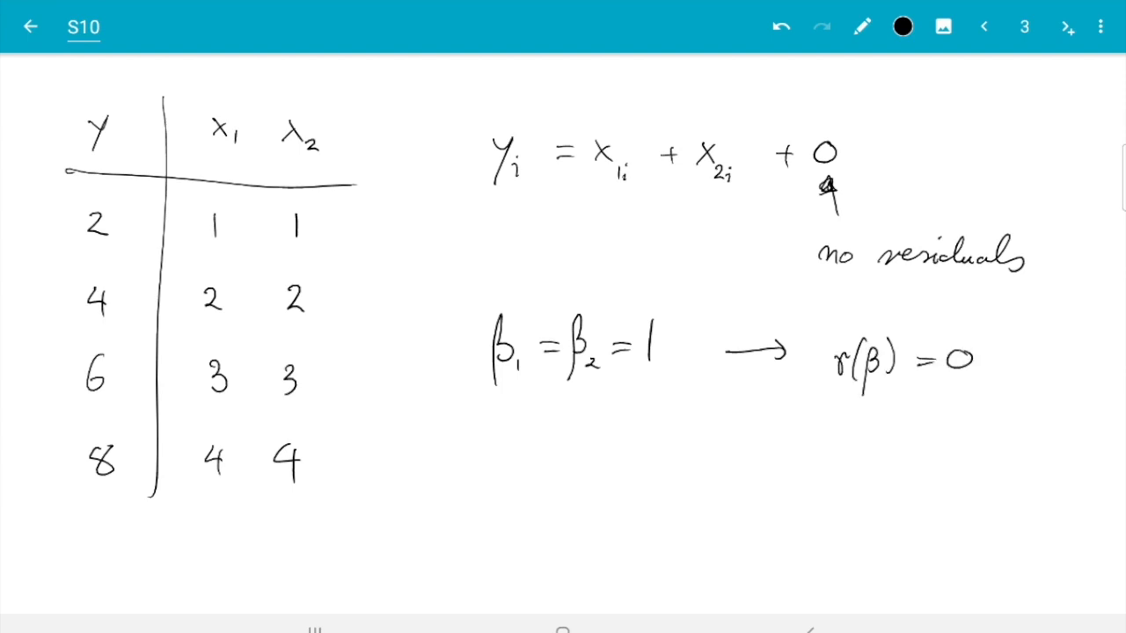
pyautogui.write('= min!')
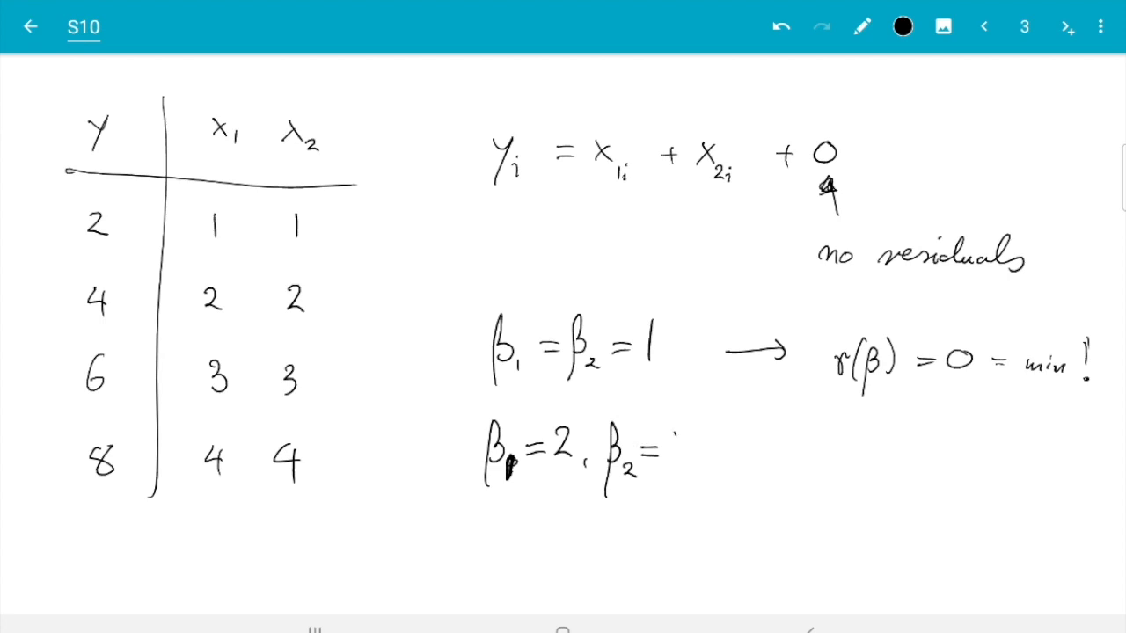
pyautogui.write('0')
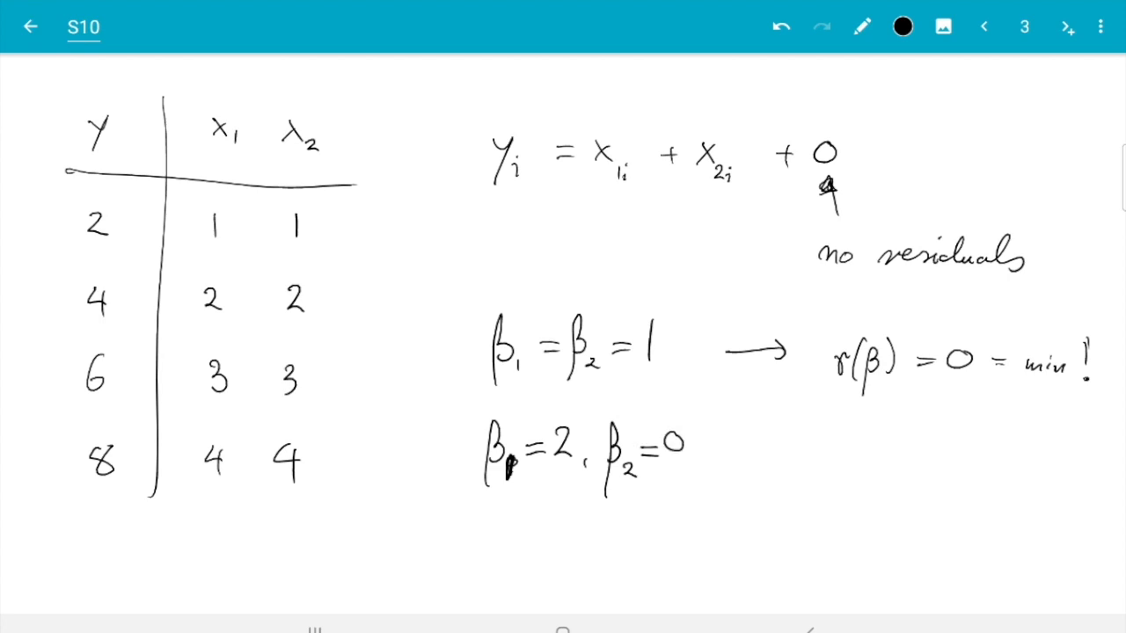
pyautogui.moveTo(123, 225)
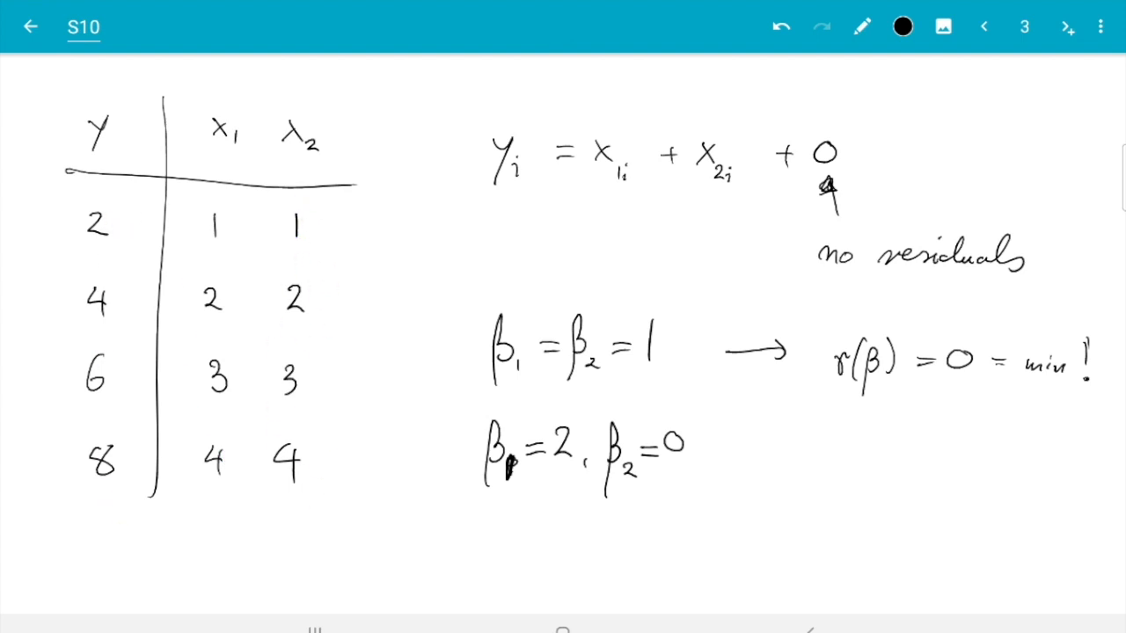
# - Add the alternative solutions β1 = 2, β2 = 0 and β1 = 0, β2 = 2
pyautogui.moveTo(486, 537); pyautogui.dragTo(509, 571)
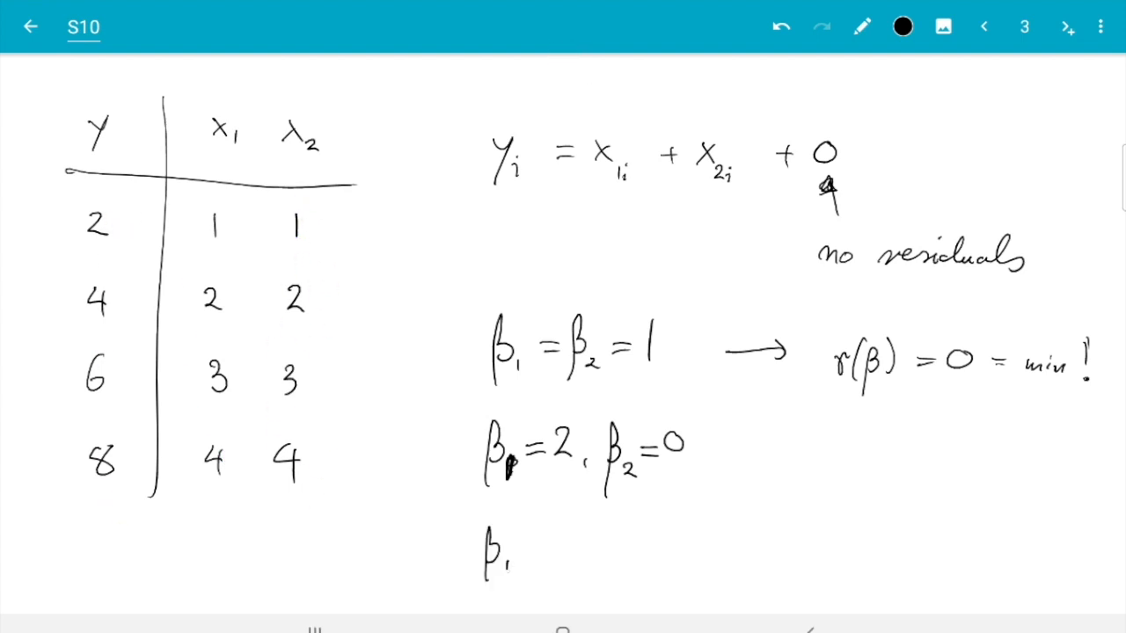
pyautogui.write('=0, β₂ -')
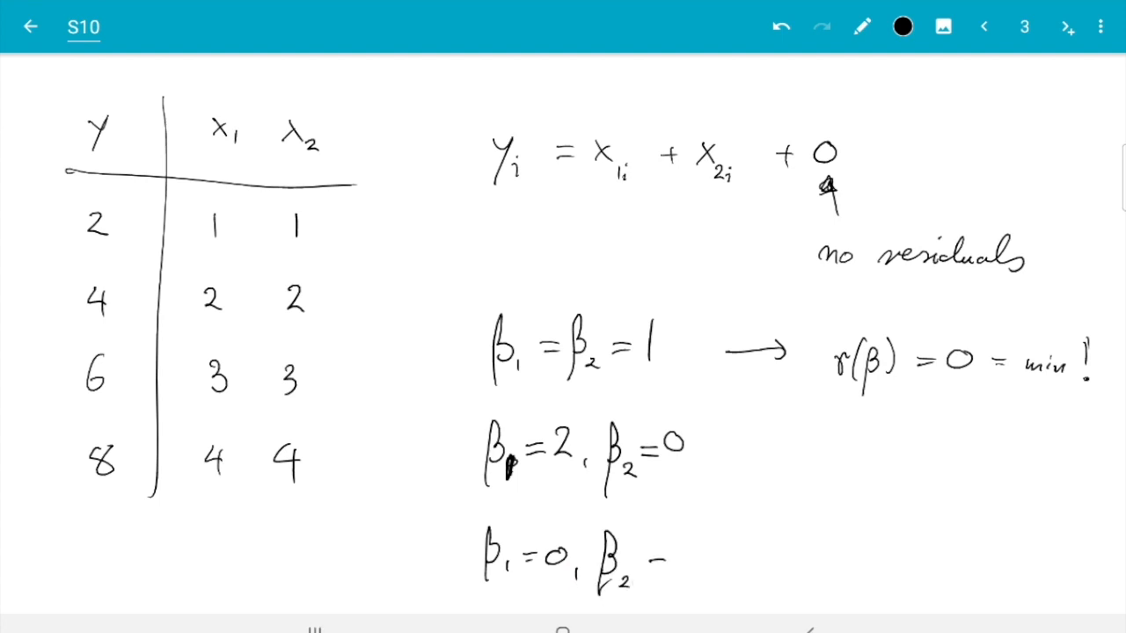
pyautogui.write('= 2')
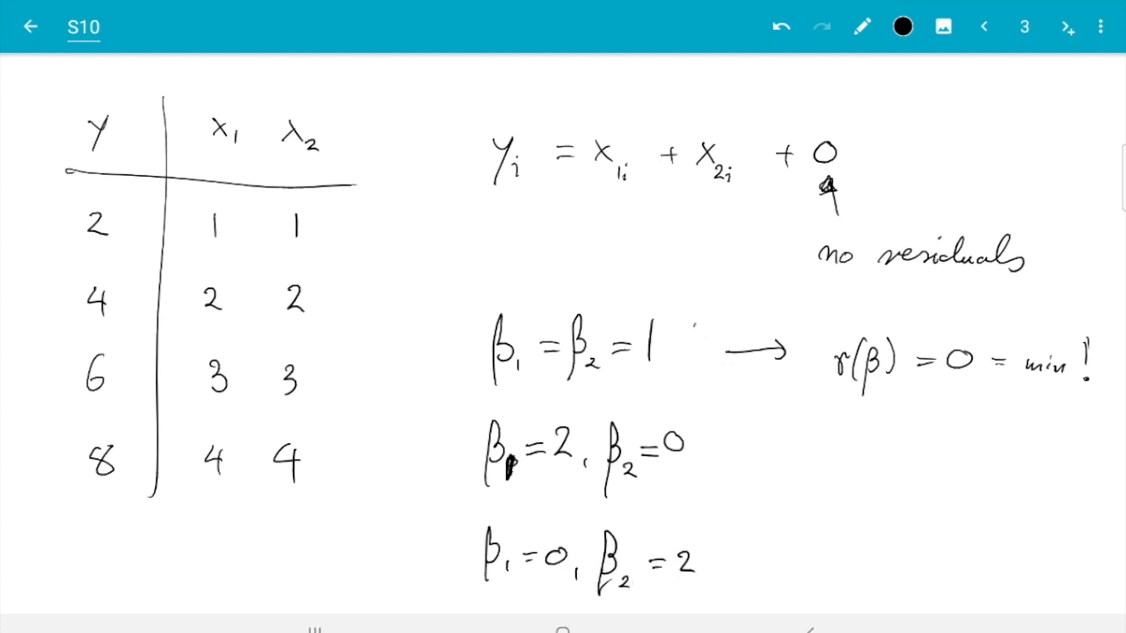
# - Brace the three β solutions and write 'infinitely many solutions to least squares problem'
pyautogui.moveTo(704, 344); pyautogui.dragTo(704, 571)
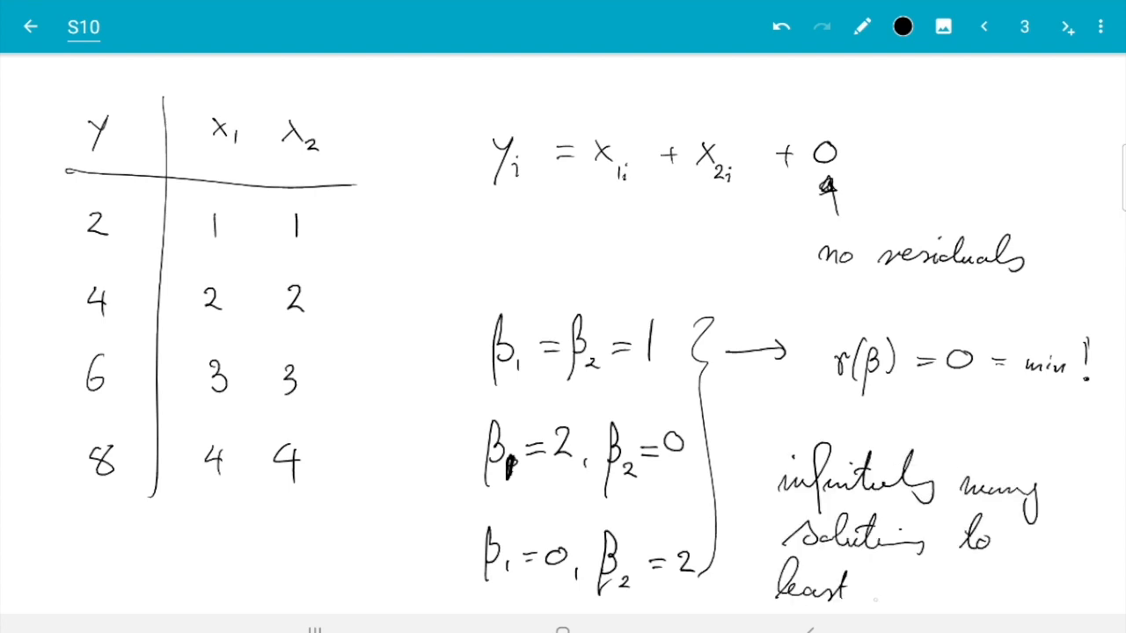
pyautogui.write('squares problem')
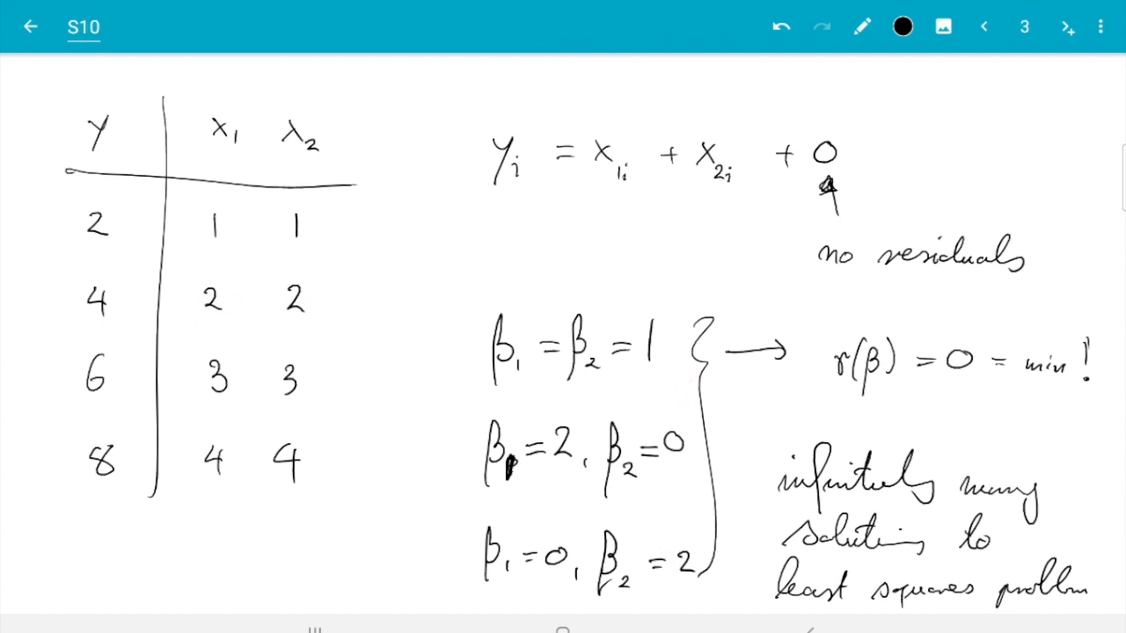
pyautogui.moveTo(671, 559)
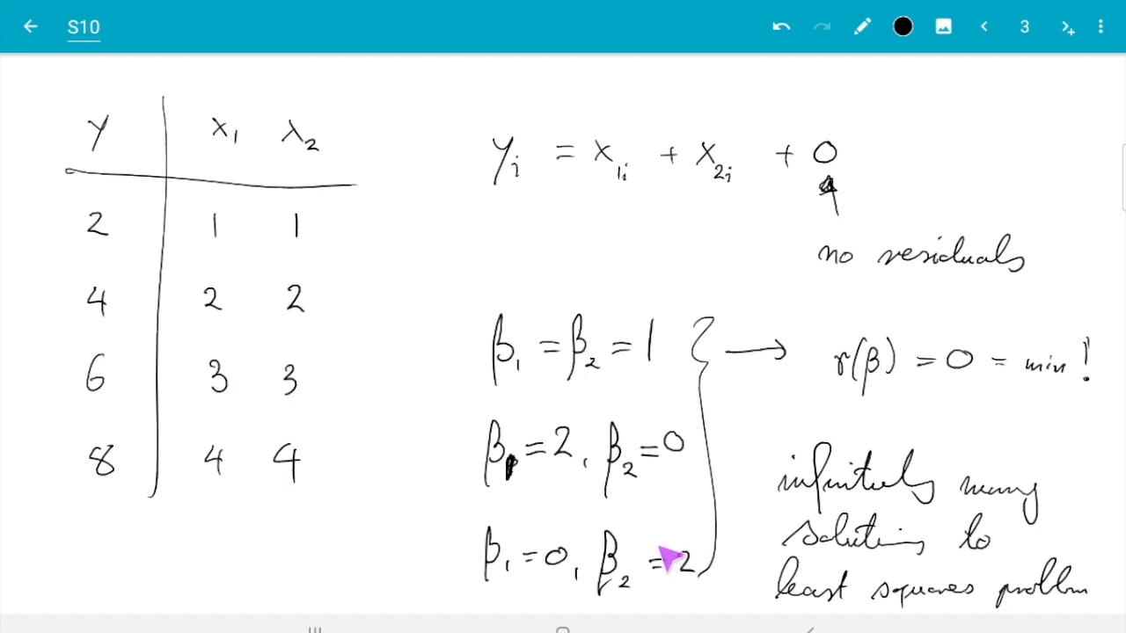
pyautogui.moveTo(651, 559)
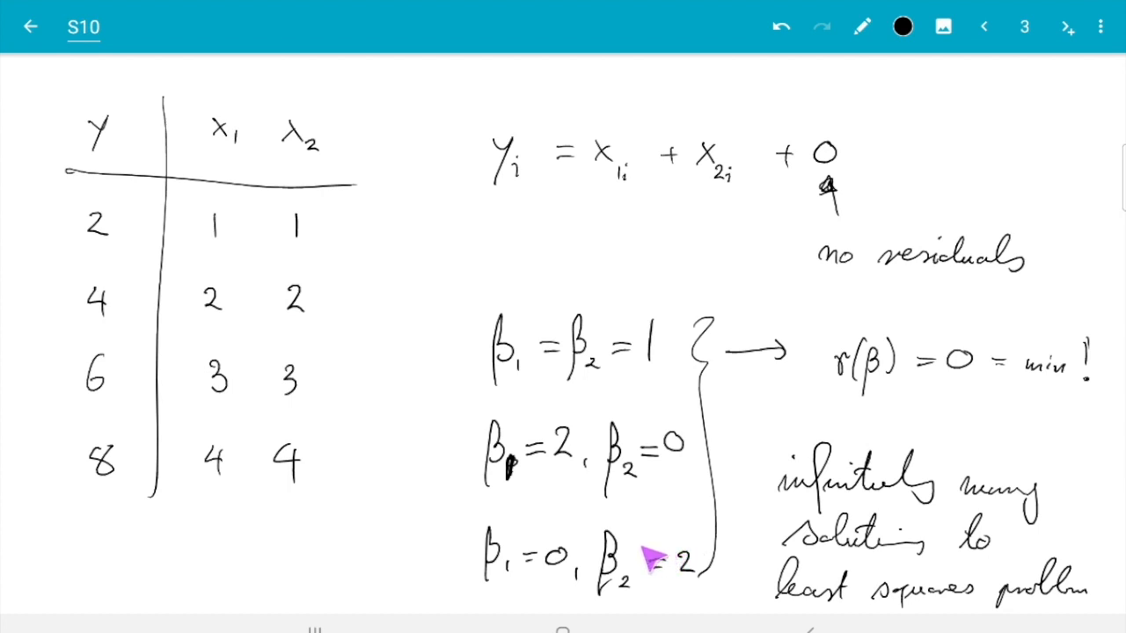
pyautogui.moveTo(634, 337)
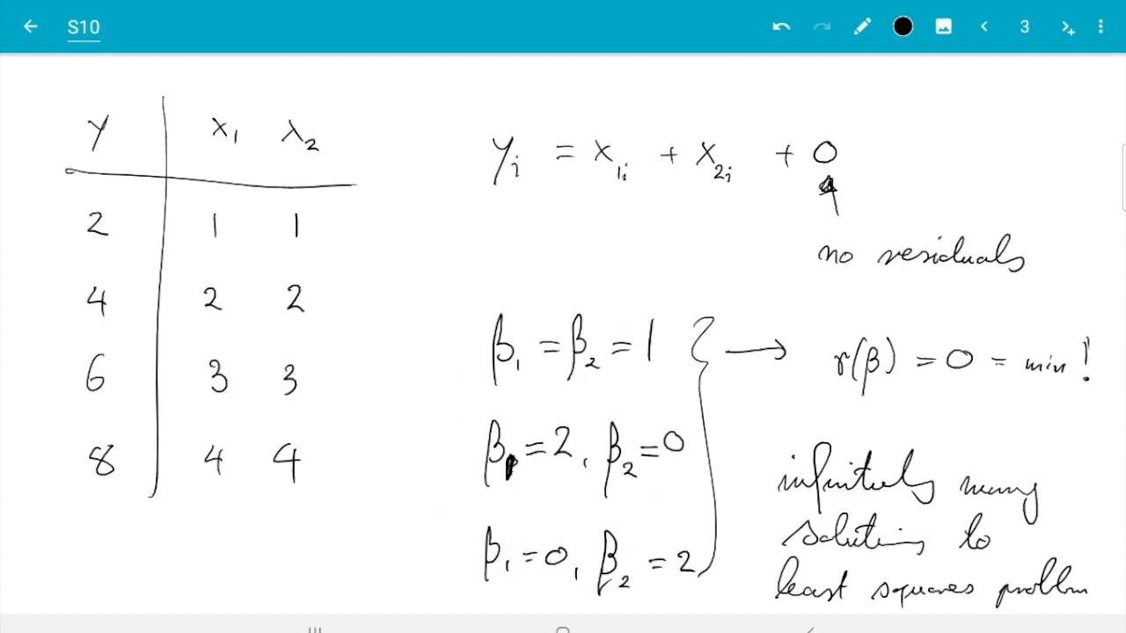
pyautogui.moveTo(309, 471)
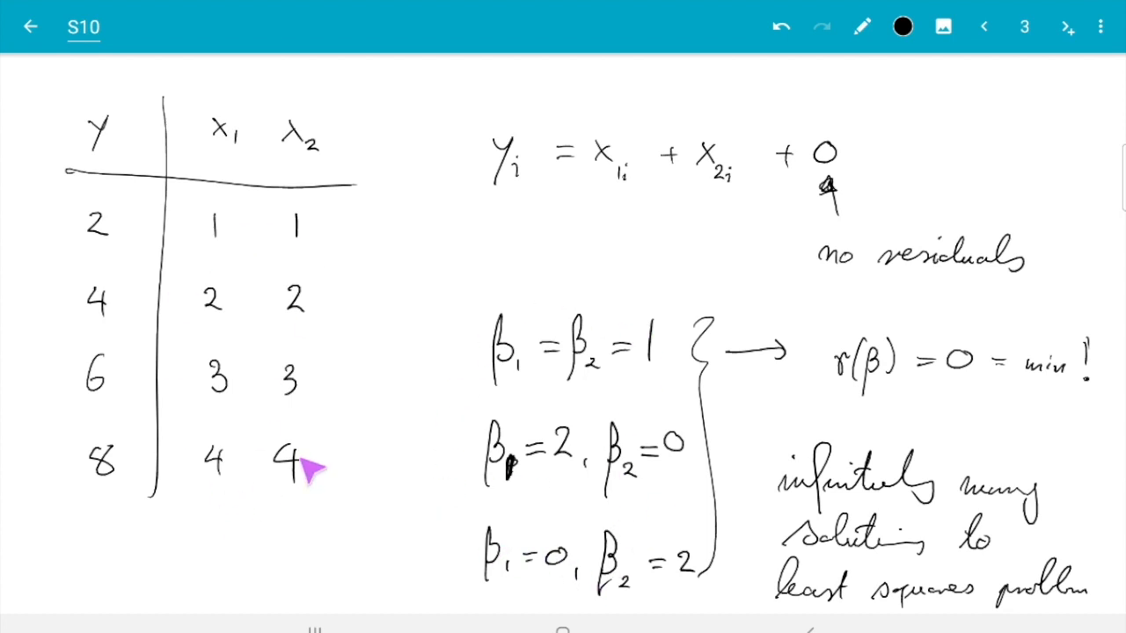
pyautogui.moveTo(309, 471)
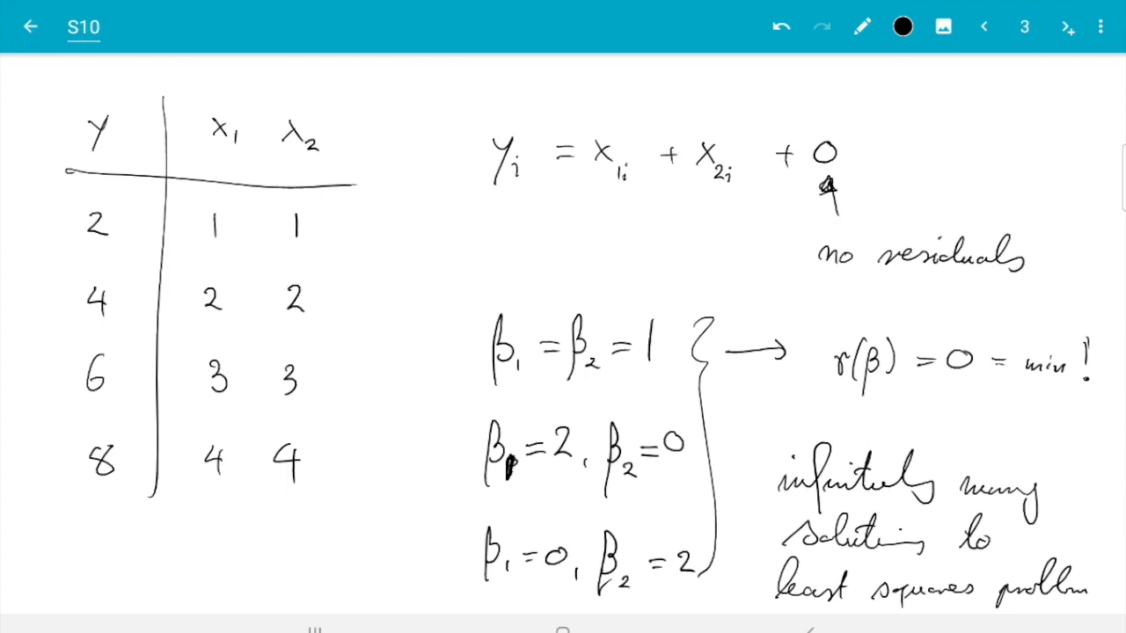
# - Add a totals row 10 | 5 5 under the table, then move to a new page
pyautogui.moveTo(77, 518); pyautogui.dragTo(292, 510)
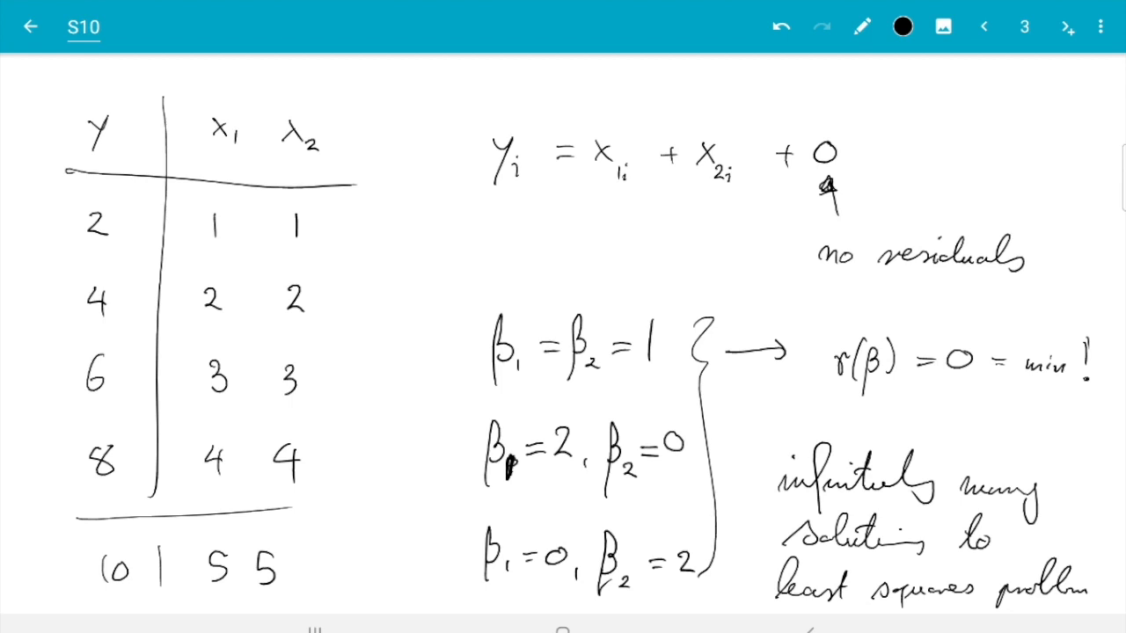
pyautogui.click(984, 27)
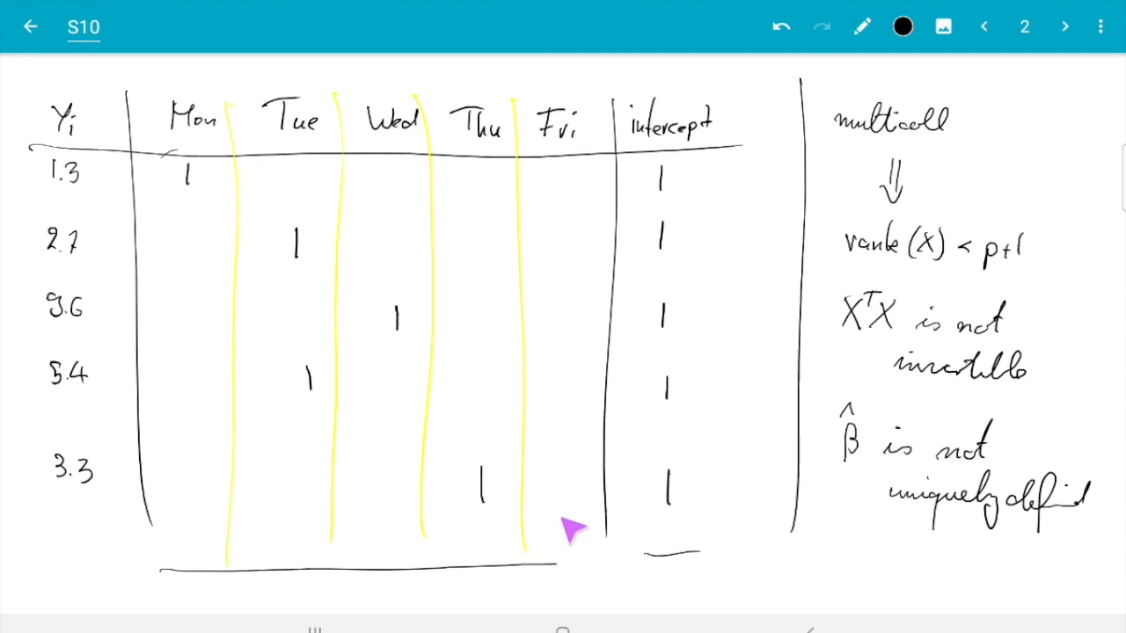
pyautogui.click(1064, 26)
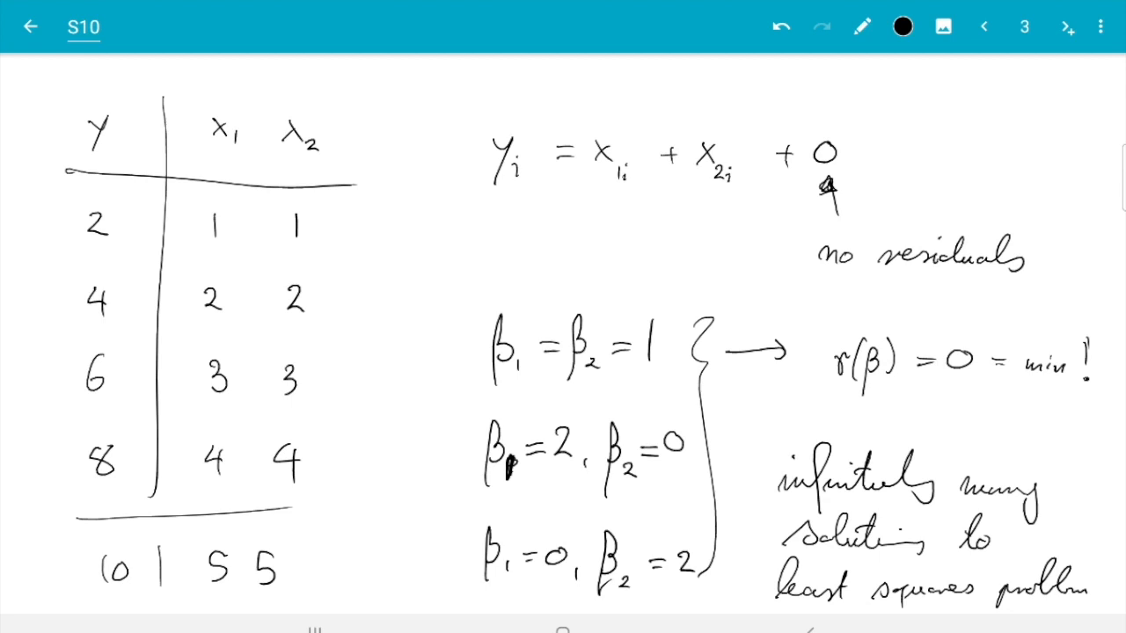
pyautogui.click(1066, 27)
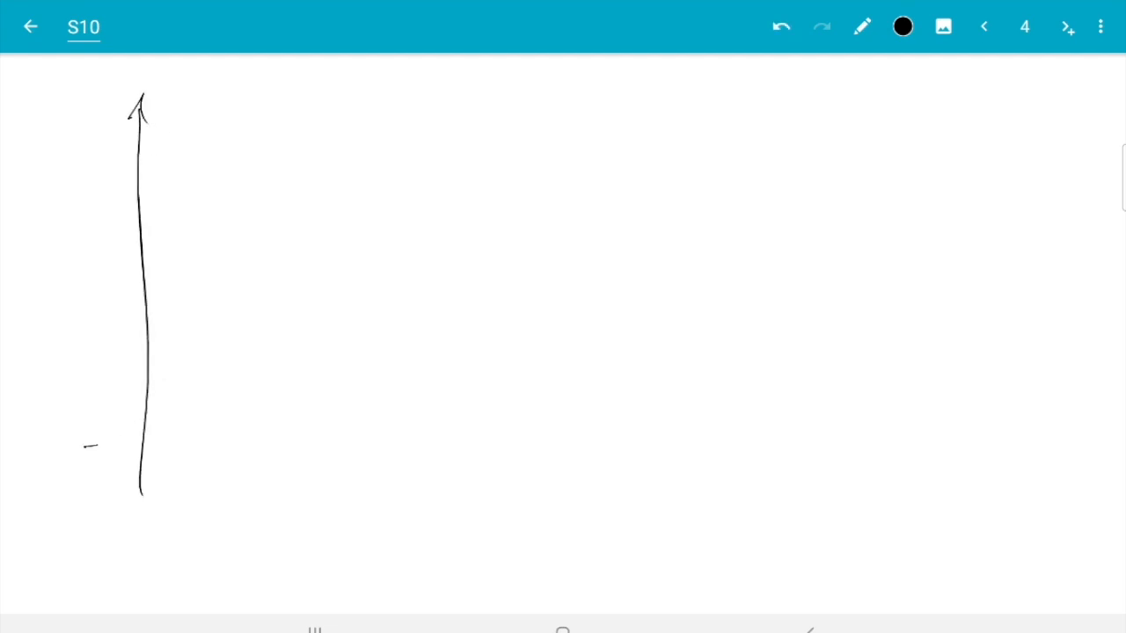
# - Draw the plot axes labelled β1 (horizontal) and β2 (vertical)
pyautogui.moveTo(84, 447); pyautogui.dragTo(527, 457)
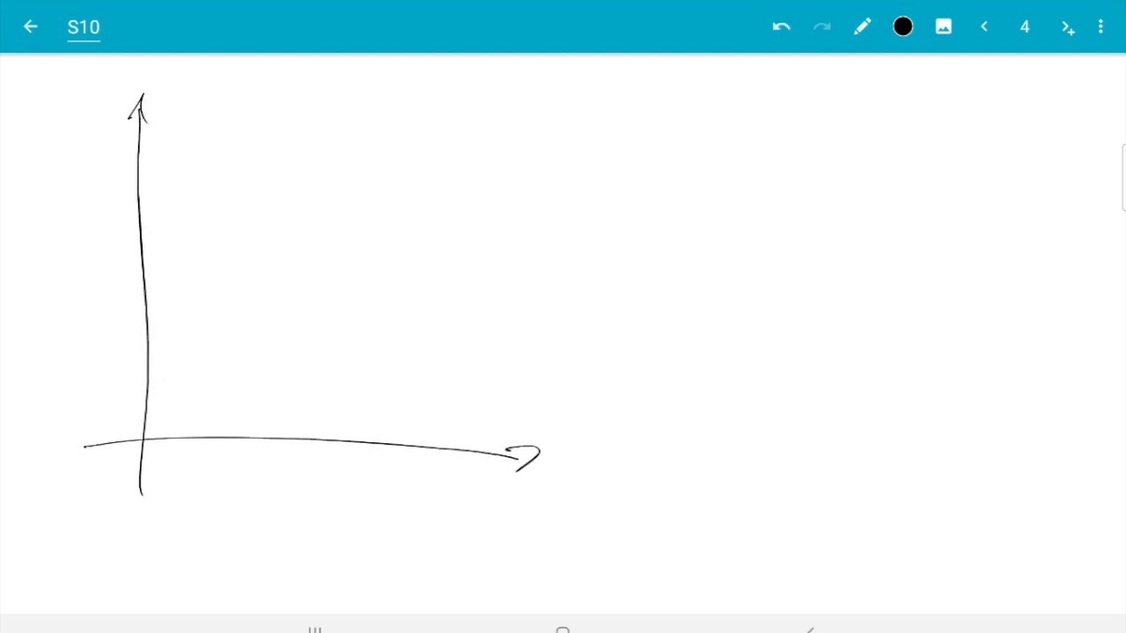
pyautogui.moveTo(524, 490); pyautogui.dragTo(545, 520)
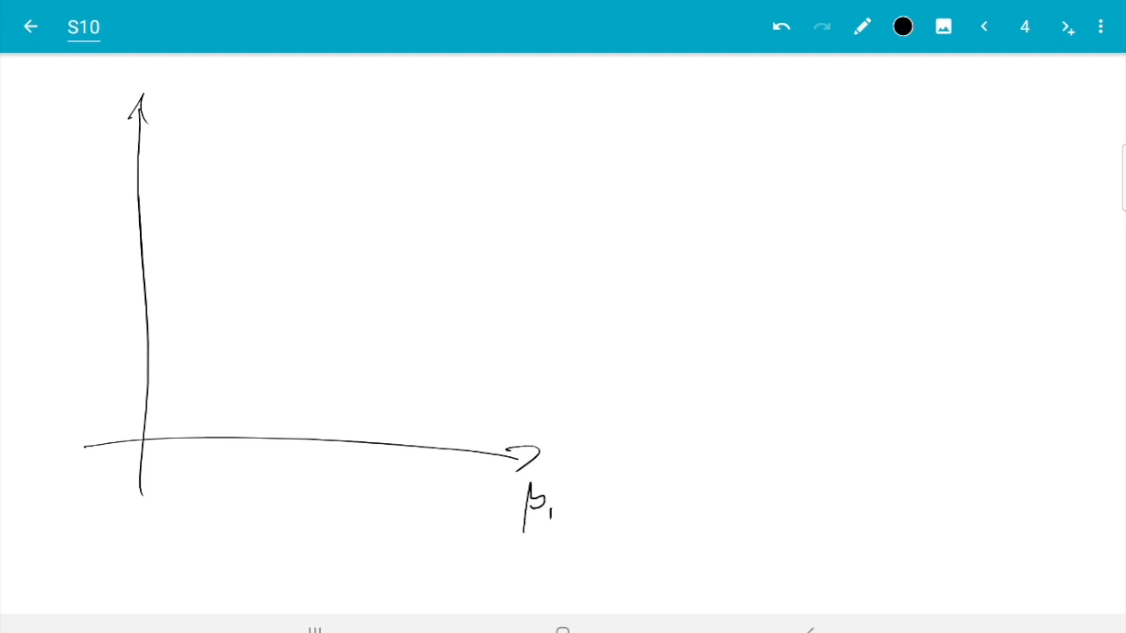
pyautogui.moveTo(162, 114); pyautogui.dragTo(194, 97)
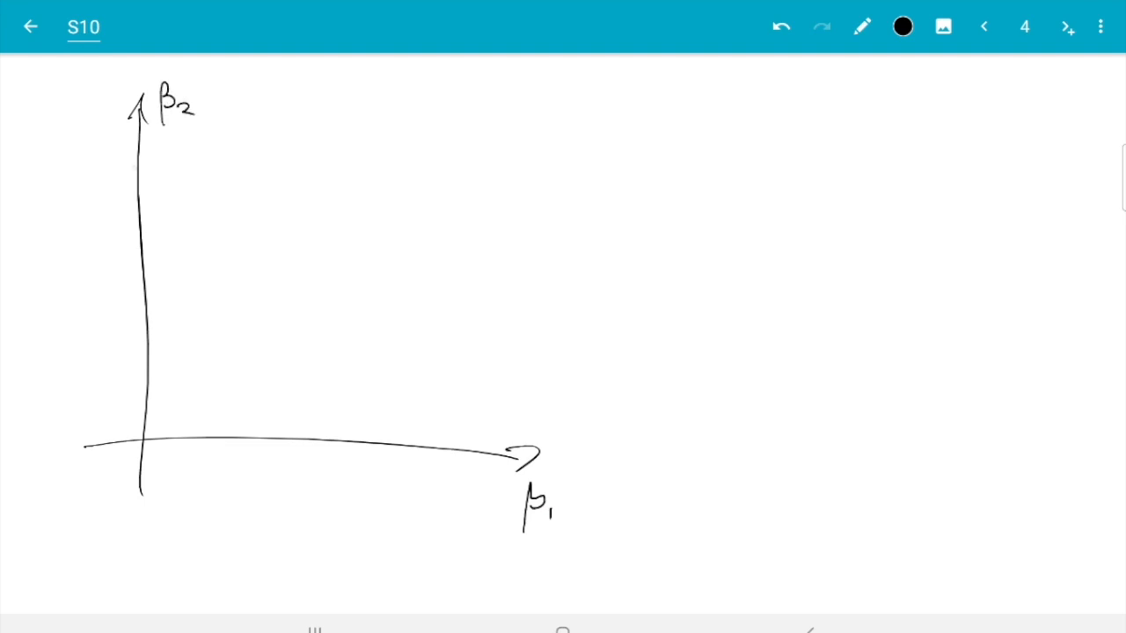
# - Draw the line of solutions through 2 on both axes, then return to the example table page
pyautogui.moveTo(55, 72); pyautogui.dragTo(333, 369)
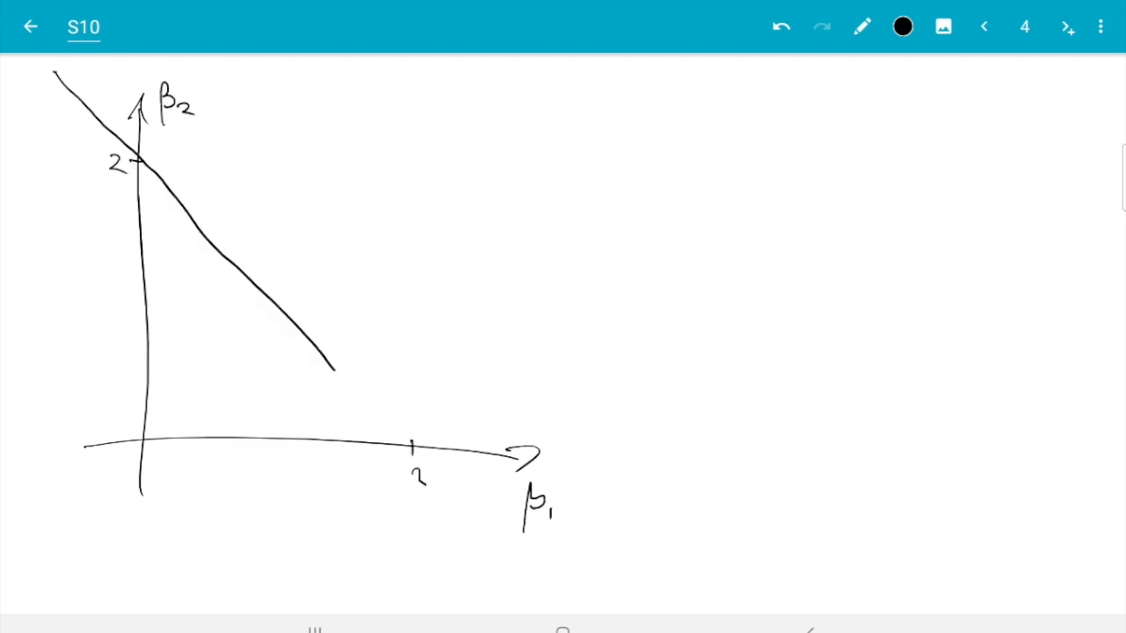
pyautogui.moveTo(332, 370); pyautogui.dragTo(553, 592)
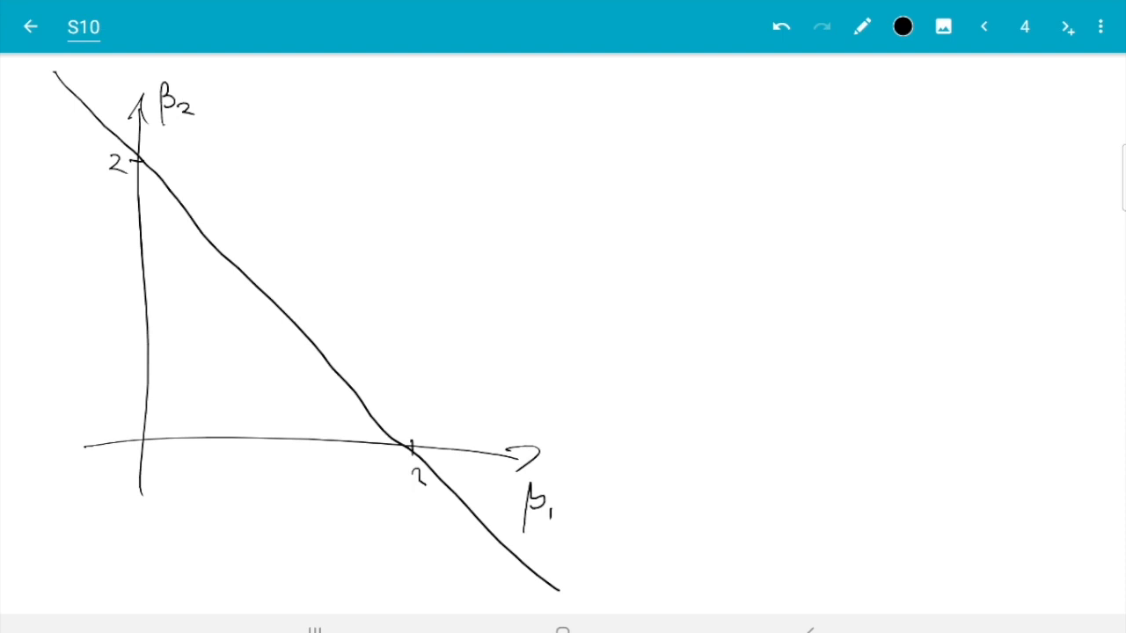
pyautogui.click(984, 26)
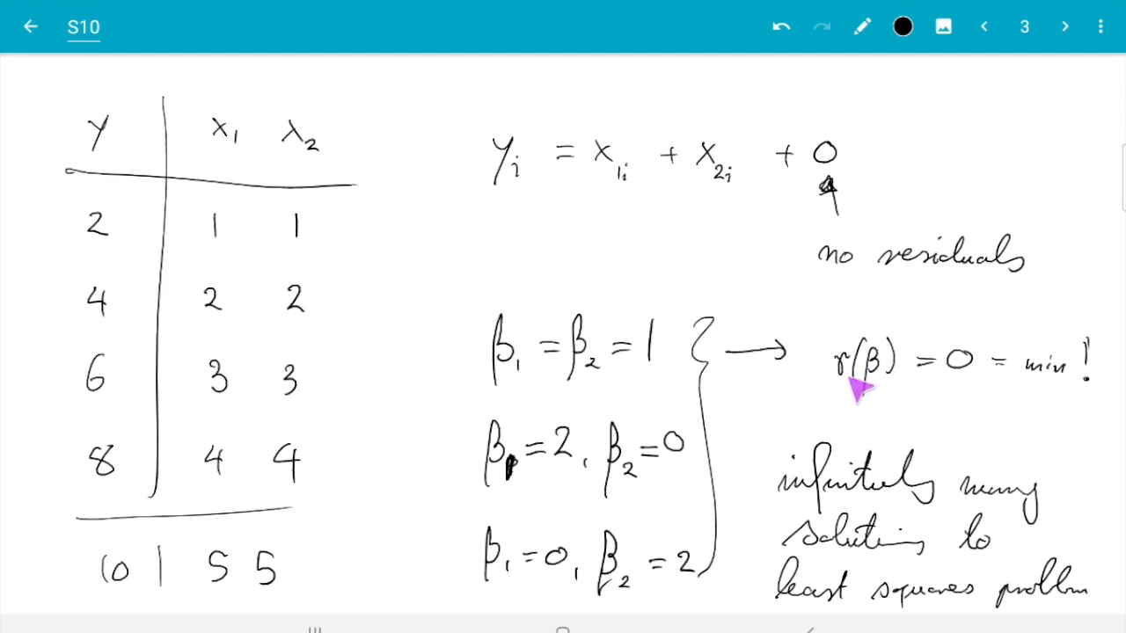
pyautogui.moveTo(309, 404)
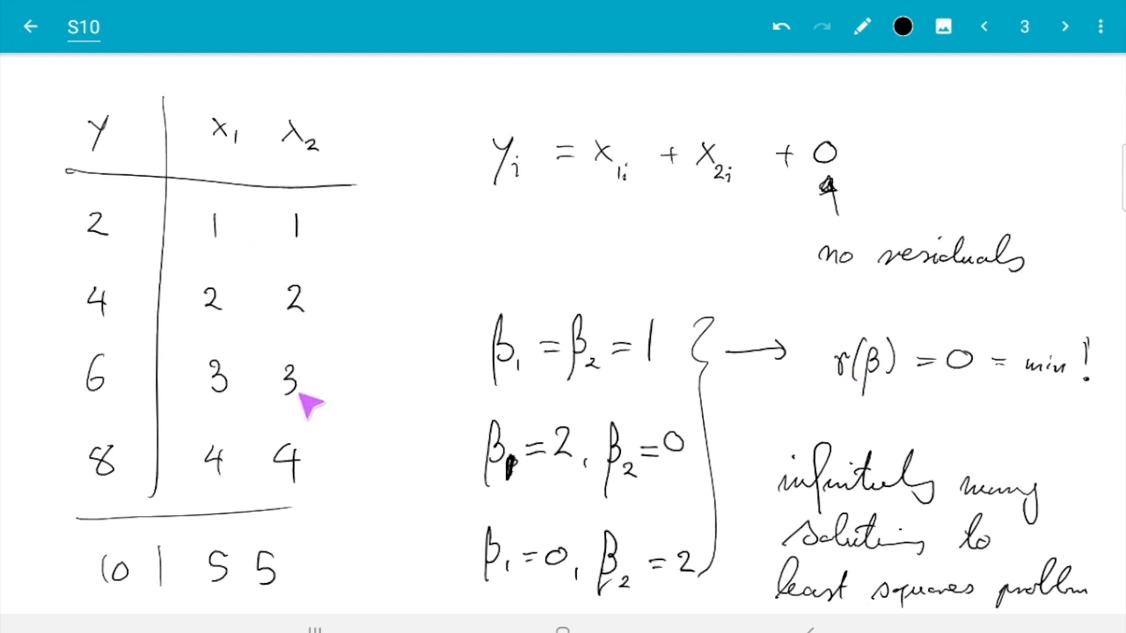
pyautogui.moveTo(563, 68)
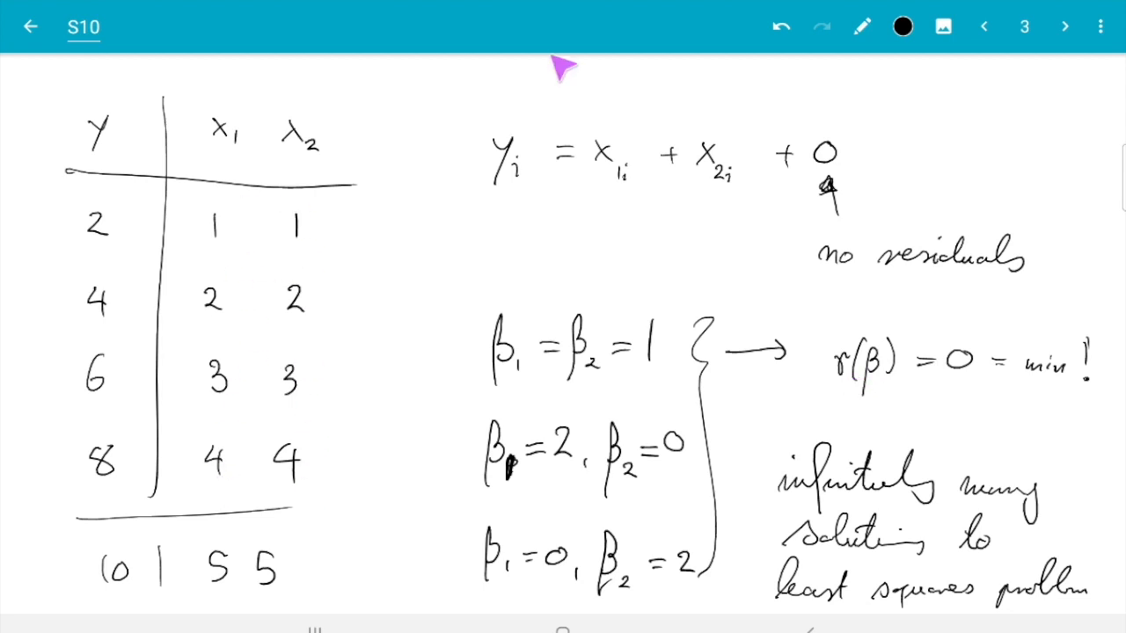
pyautogui.click(1065, 26)
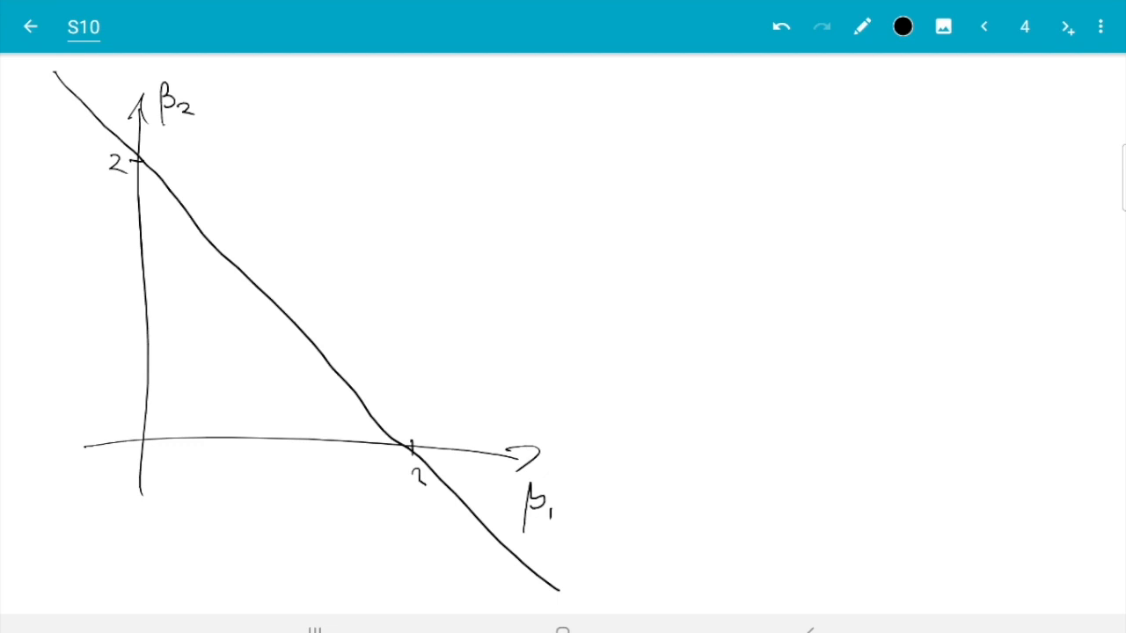
# - Draw a long, thin purple confidence ellipse around the solution line with a crossing arrow through it
pyautogui.click(902, 26)
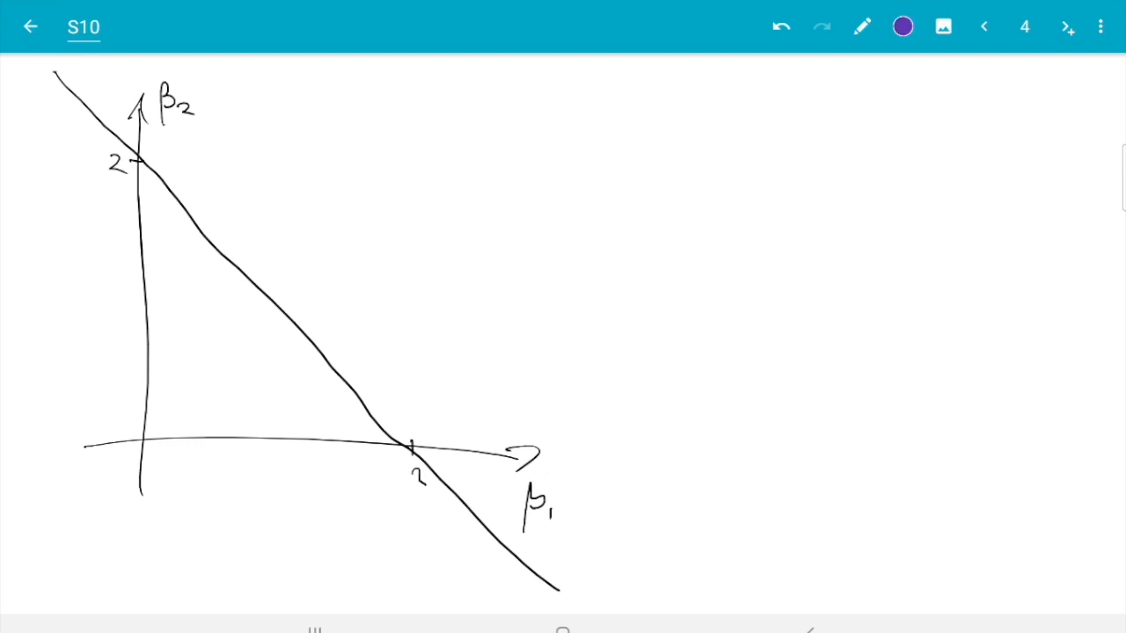
pyautogui.moveTo(245, 245); pyautogui.dragTo(330, 327)
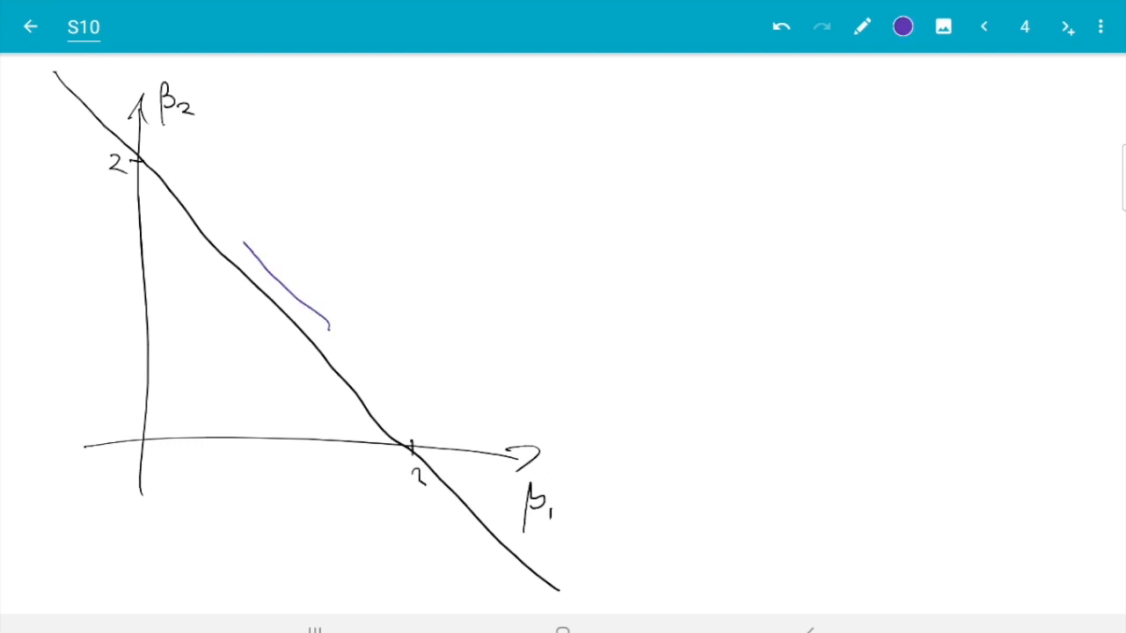
pyautogui.moveTo(115, 141); pyautogui.dragTo(444, 506)
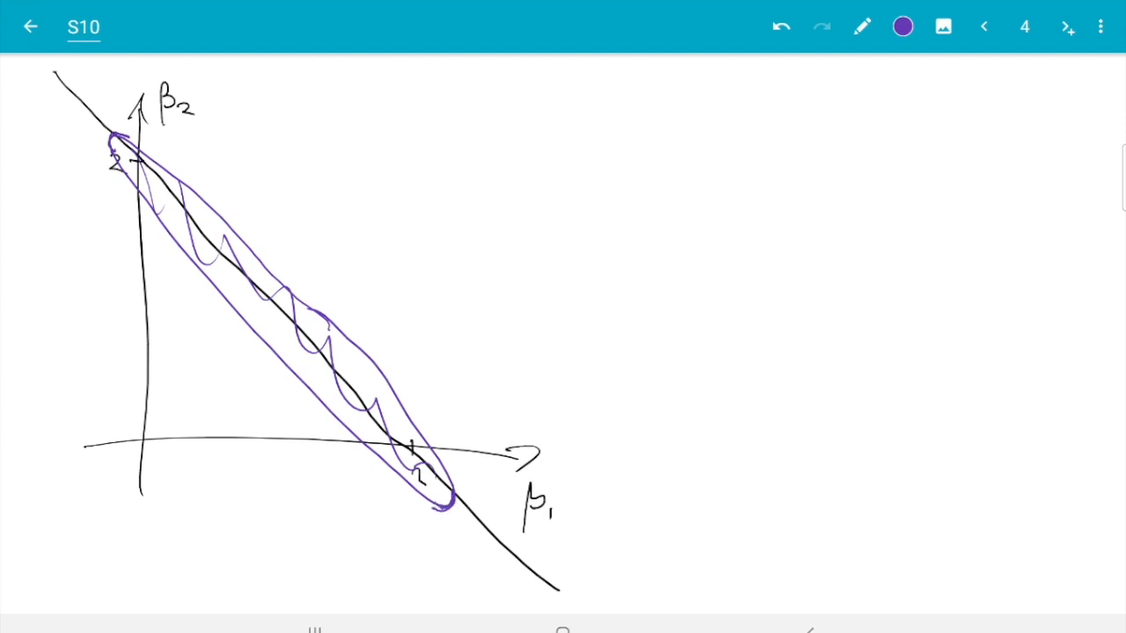
pyautogui.moveTo(232, 364); pyautogui.dragTo(349, 264)
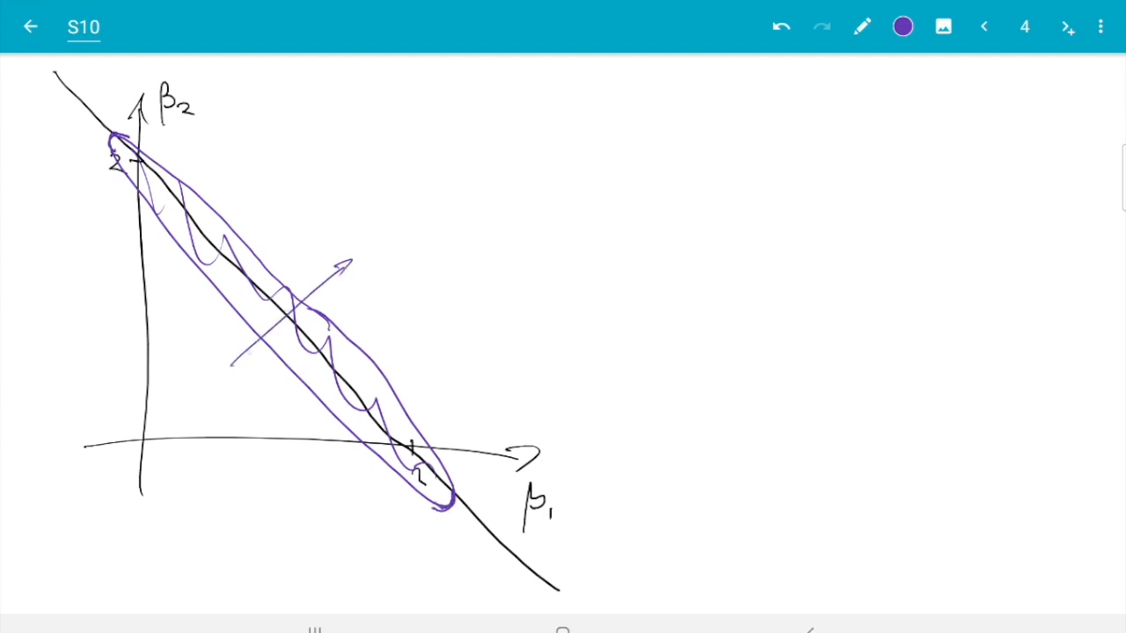